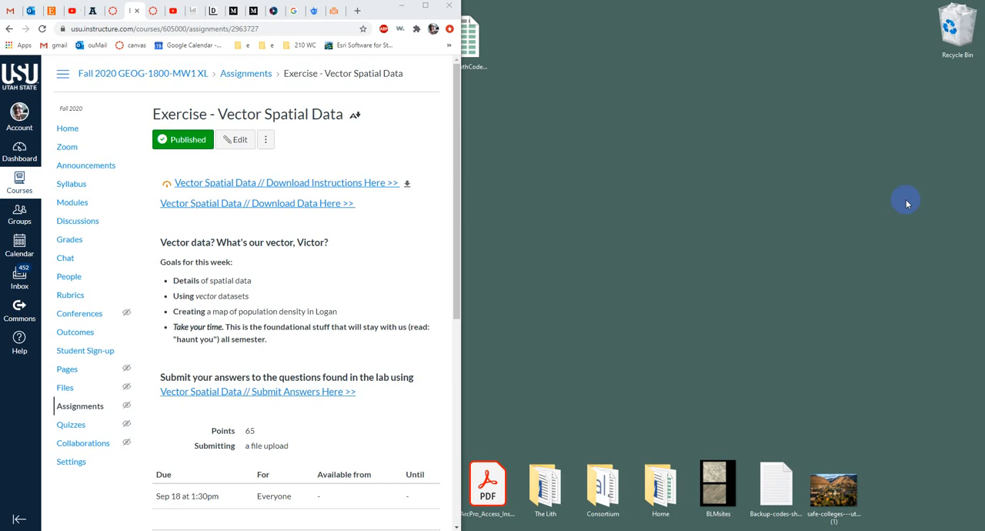
{"action": "mouse_move", "coordinate": [713, 319]}
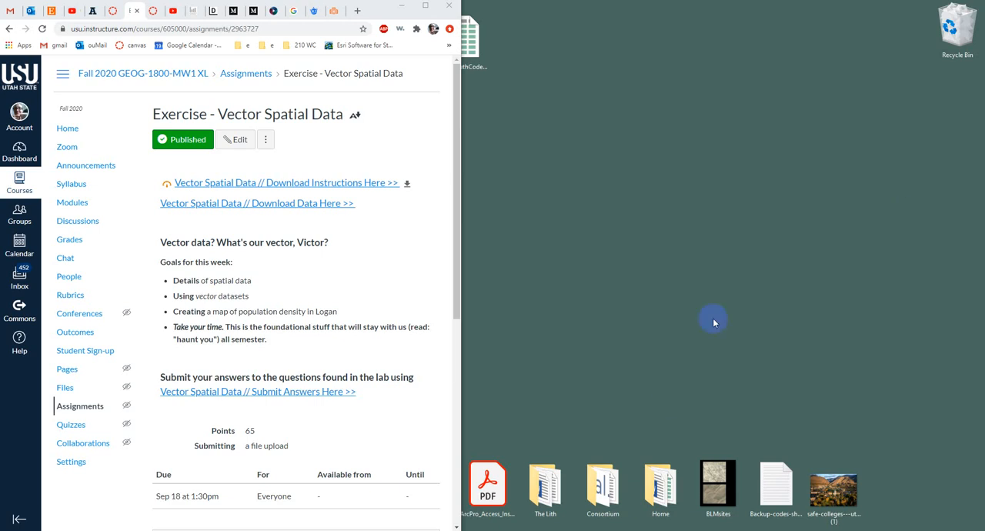
{"action": "mouse_move", "coordinate": [699, 287]}
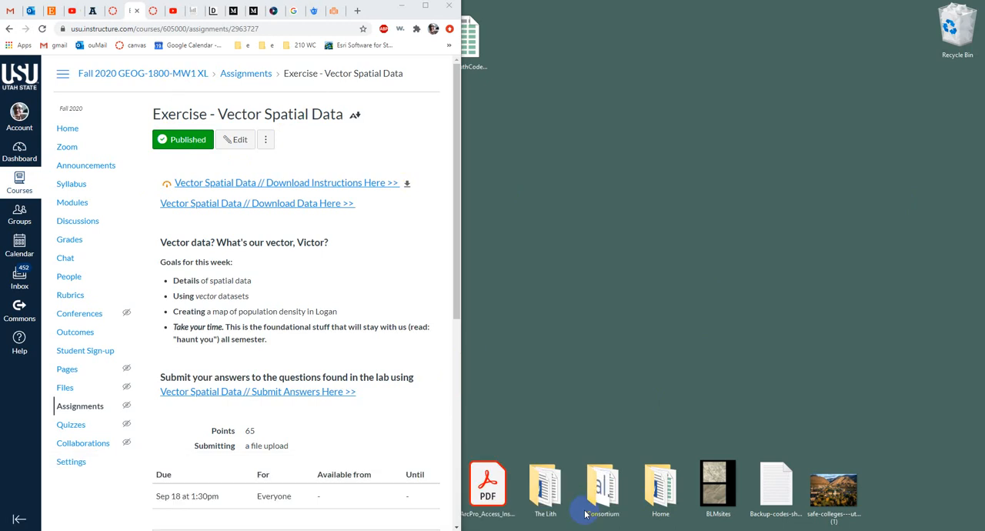
Start the Data_Basics slide show on the Vector Data slide with the river map.
{"action": "left_click", "coordinate": [596, 485]}
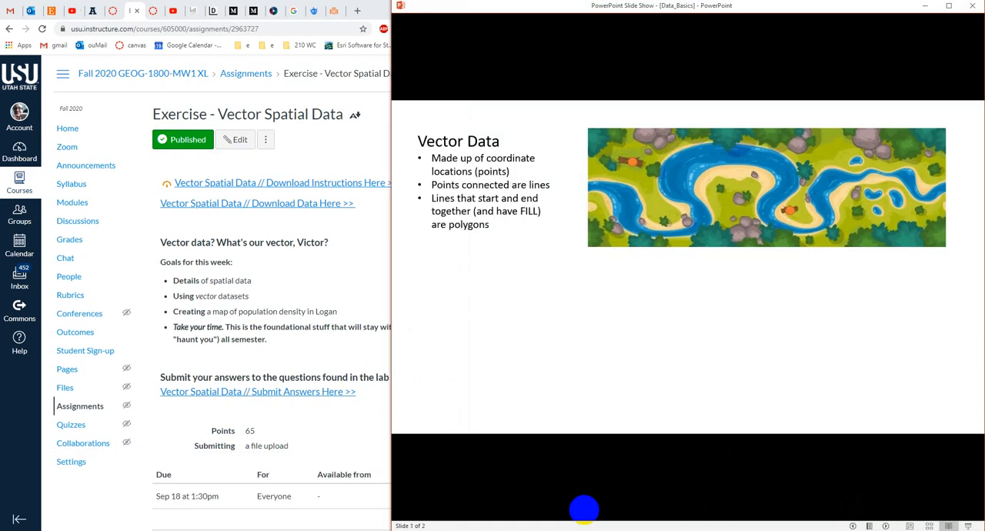
{"action": "mouse_move", "coordinate": [937, 365]}
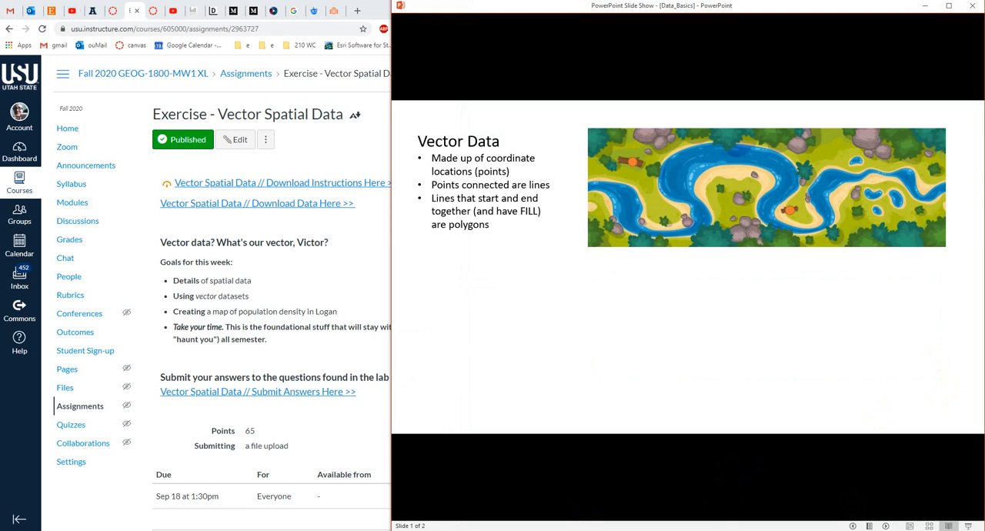
{"action": "mouse_move", "coordinate": [666, 262]}
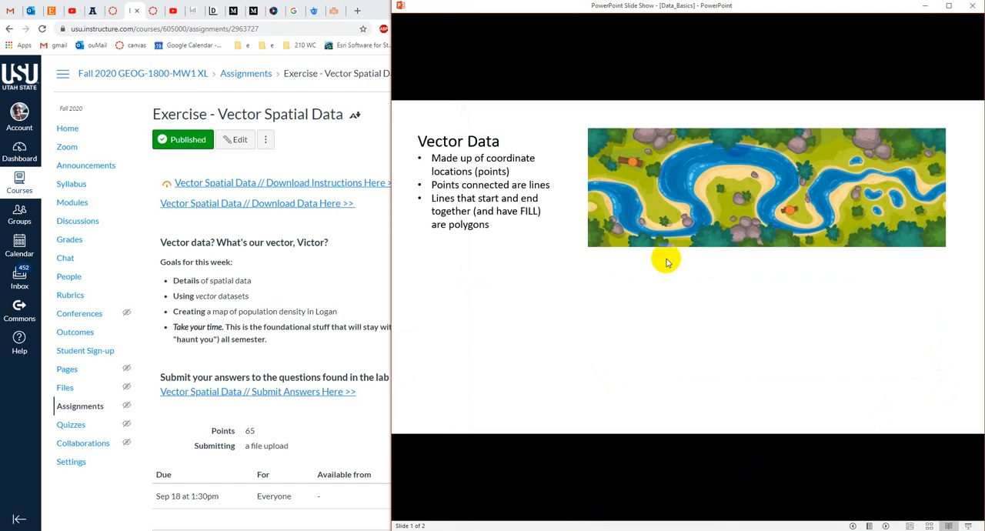
{"action": "mouse_move", "coordinate": [731, 223]}
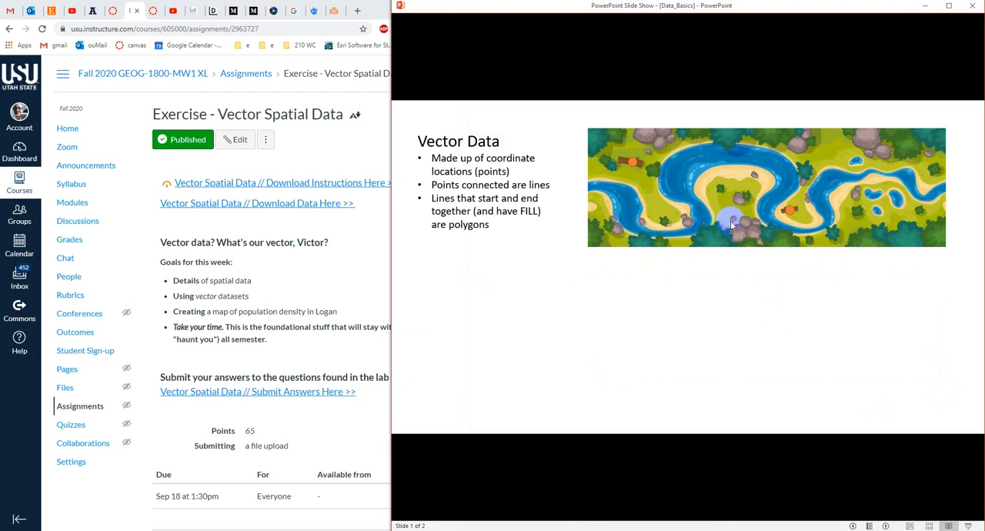
{"action": "mouse_move", "coordinate": [669, 172]}
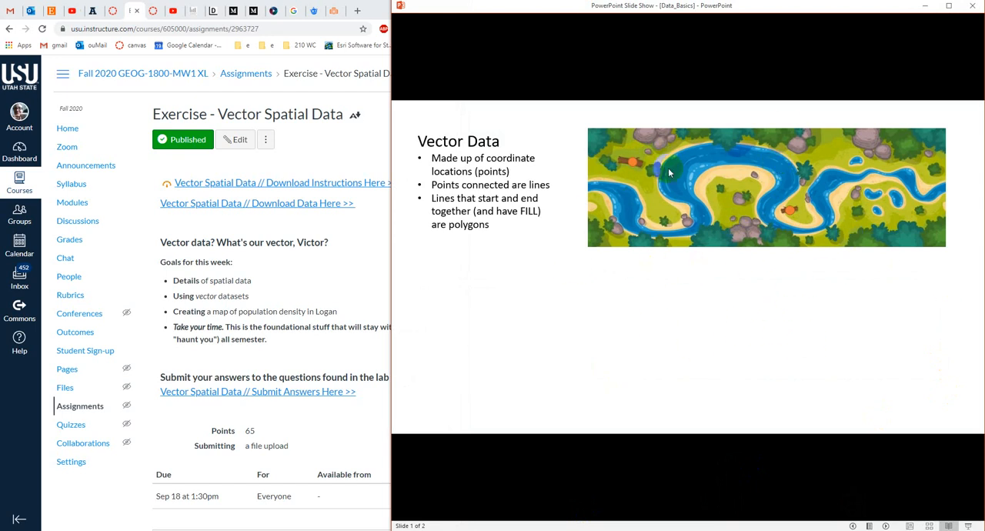
{"action": "mouse_move", "coordinate": [804, 403]}
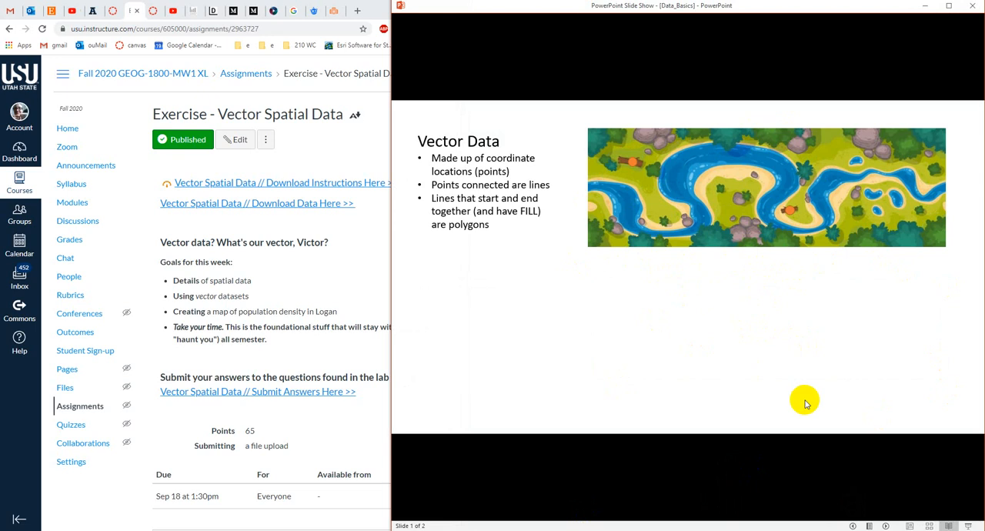
{"action": "mouse_move", "coordinate": [803, 399]}
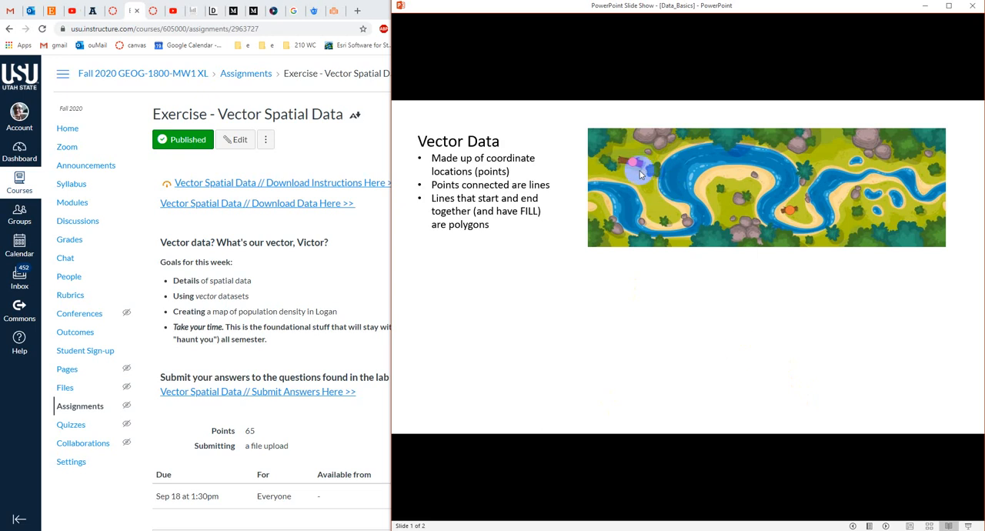
{"action": "mouse_move", "coordinate": [635, 163]}
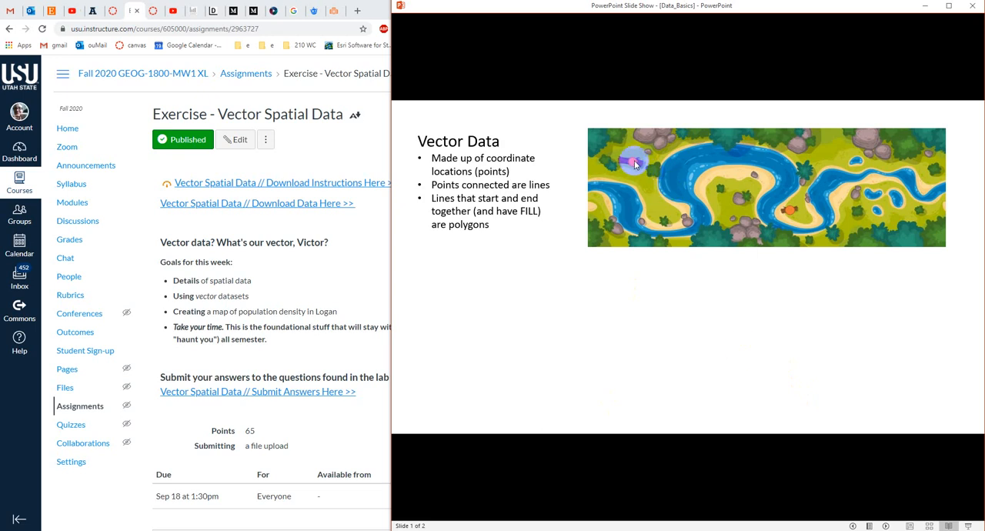
{"action": "mouse_move", "coordinate": [636, 159]}
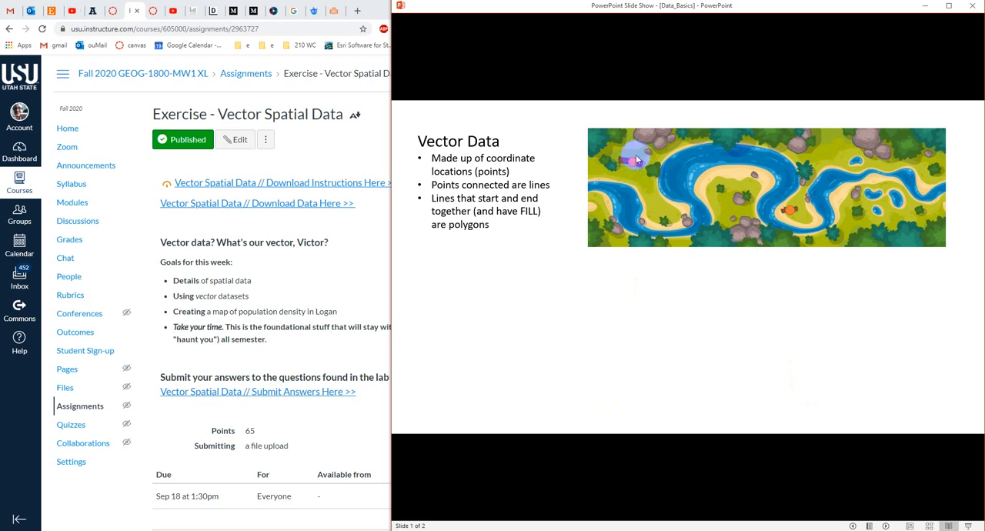
{"action": "mouse_move", "coordinate": [642, 168]}
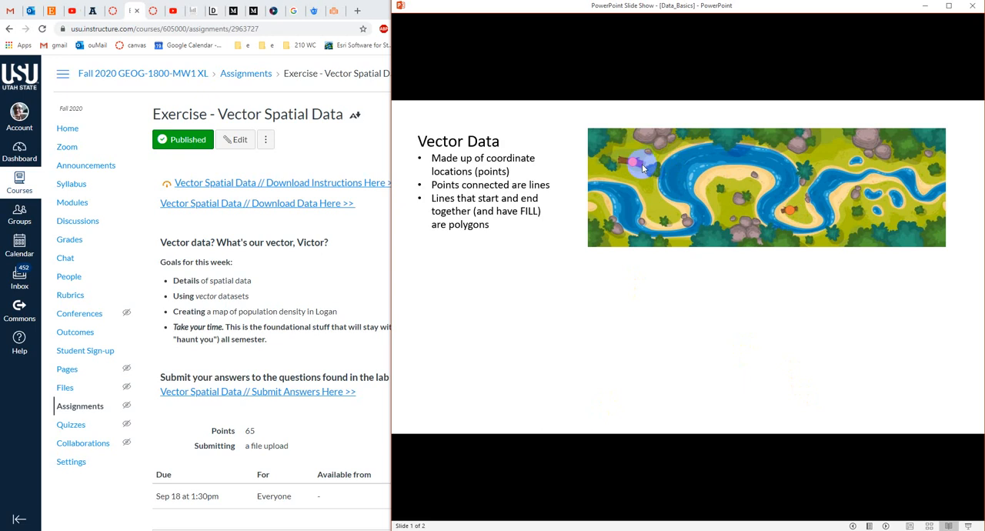
{"action": "mouse_move", "coordinate": [636, 164]}
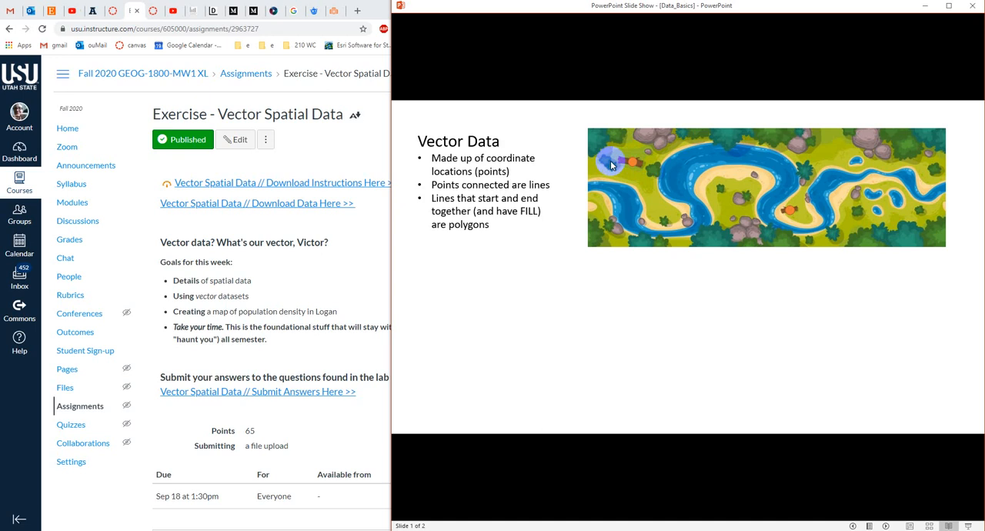
{"action": "mouse_move", "coordinate": [633, 160]}
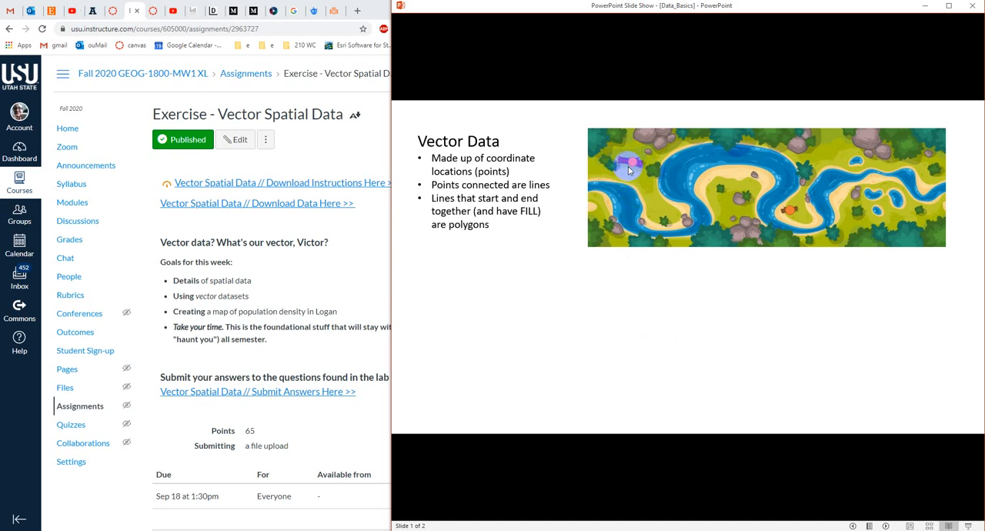
{"action": "mouse_move", "coordinate": [637, 167]}
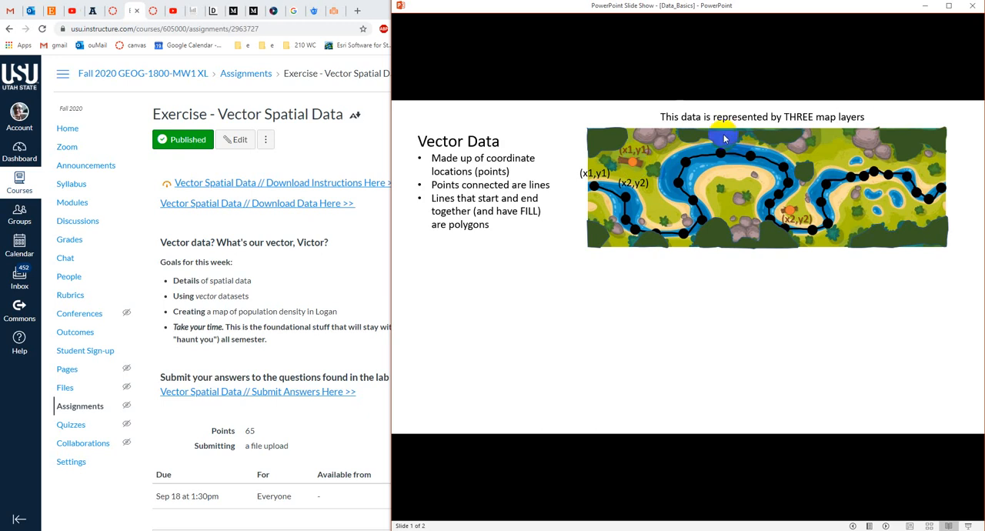
{"action": "mouse_move", "coordinate": [763, 273]}
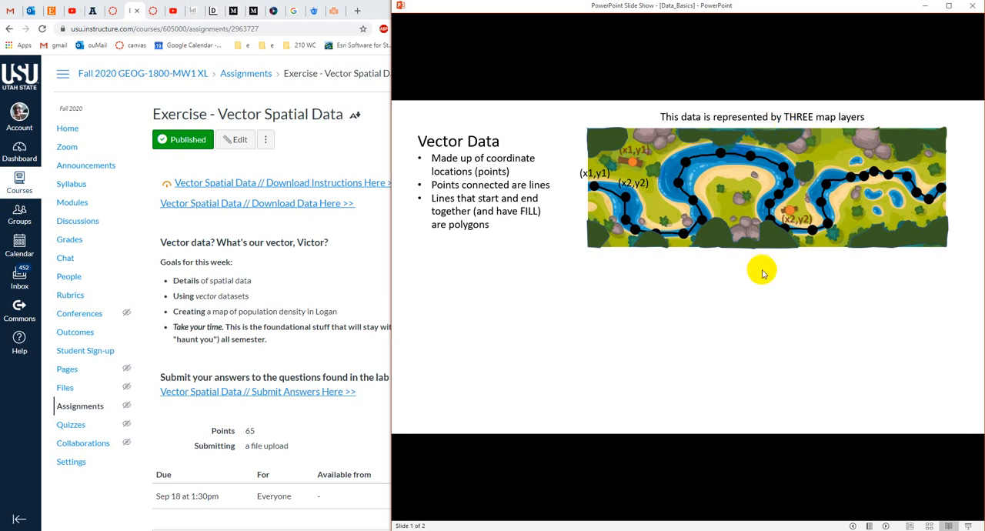
{"action": "mouse_move", "coordinate": [765, 132]}
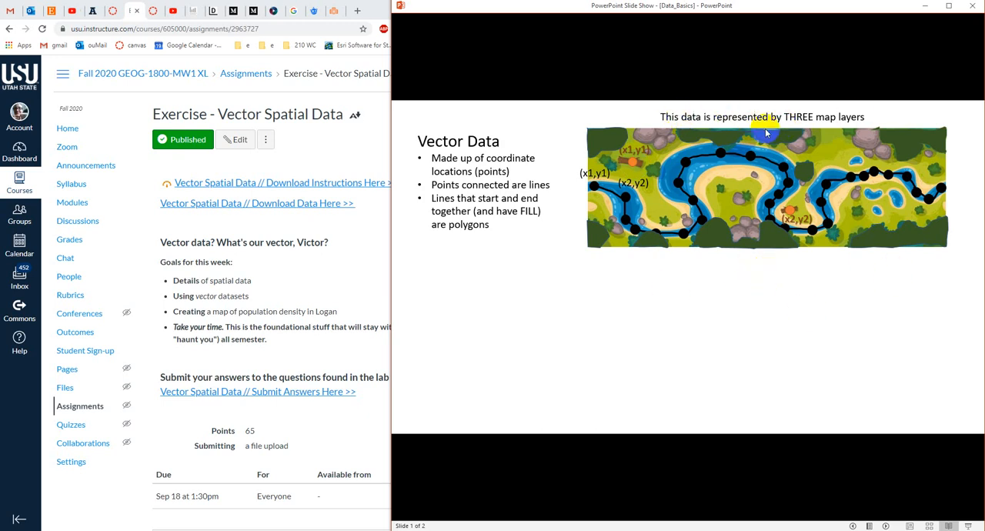
{"action": "mouse_move", "coordinate": [682, 121]}
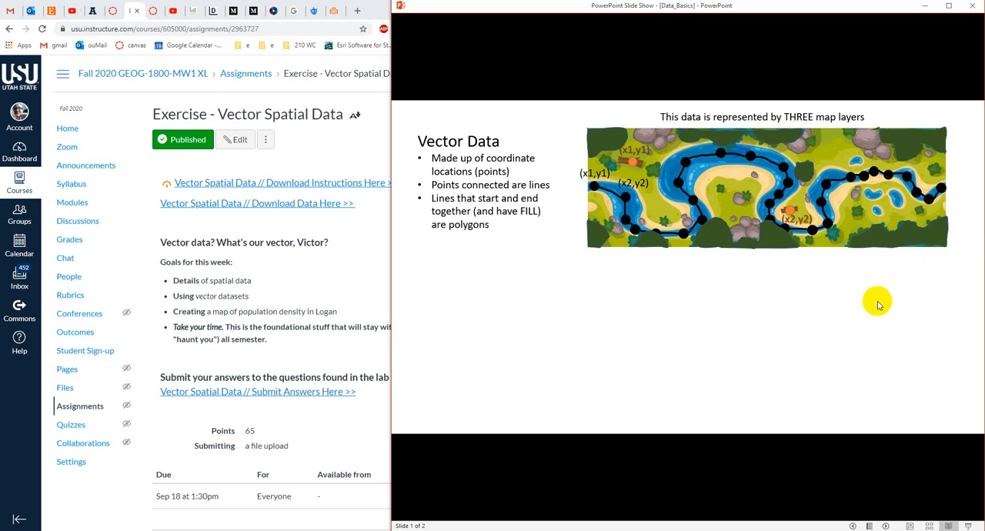
{"action": "mouse_move", "coordinate": [634, 160]}
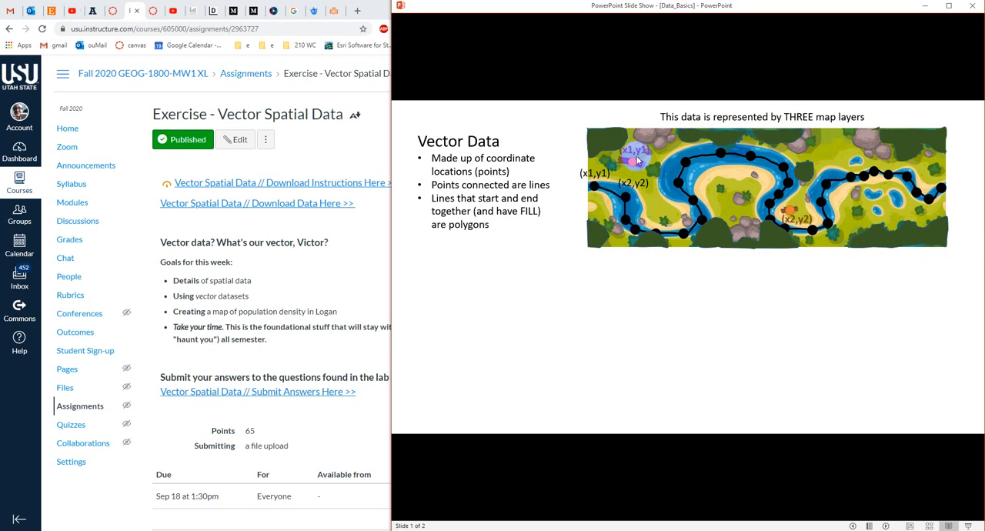
{"action": "mouse_move", "coordinate": [657, 247]}
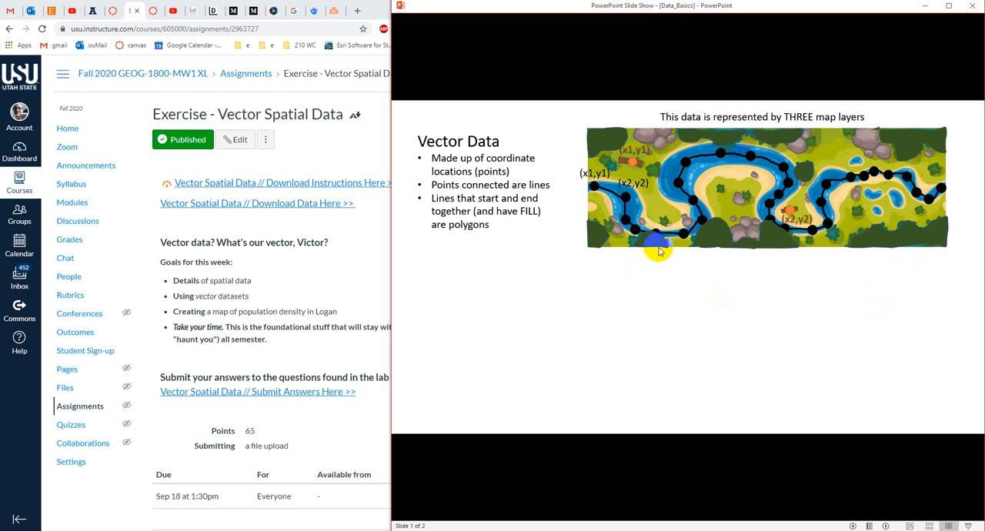
{"action": "mouse_move", "coordinate": [650, 244]}
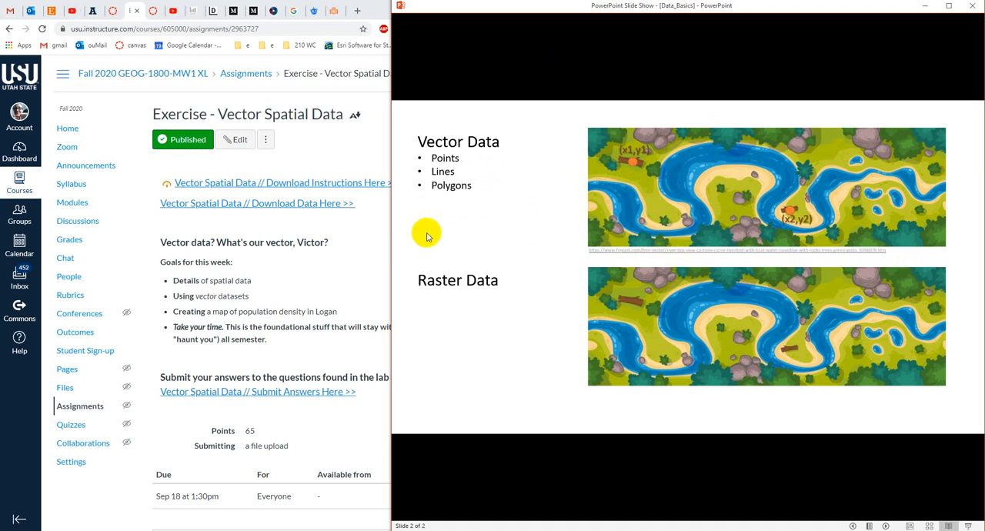
{"action": "mouse_move", "coordinate": [447, 314]}
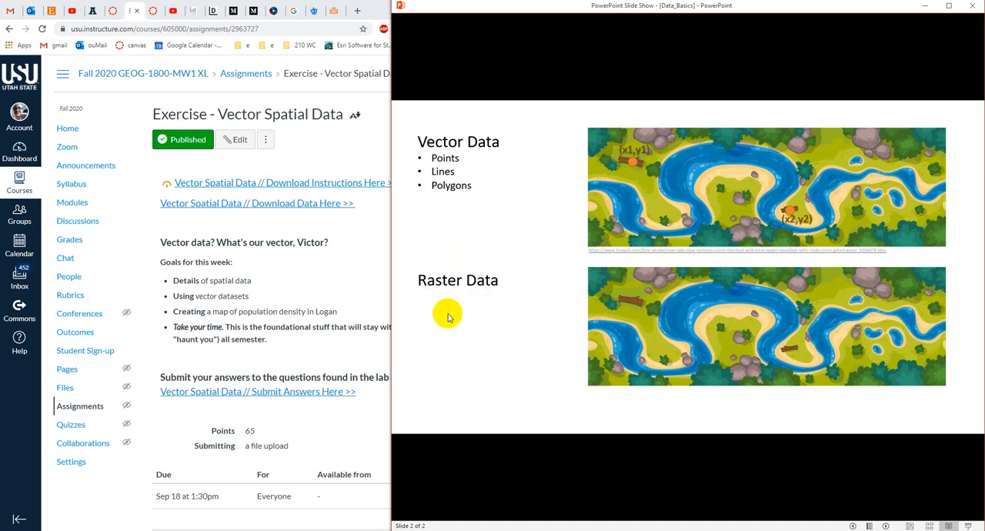
{"action": "mouse_move", "coordinate": [496, 311]}
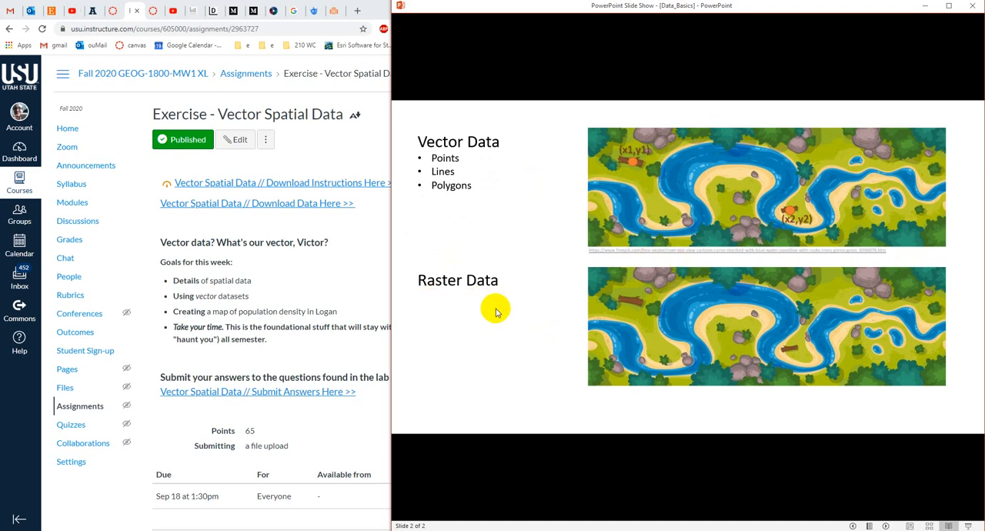
{"action": "mouse_move", "coordinate": [494, 308]}
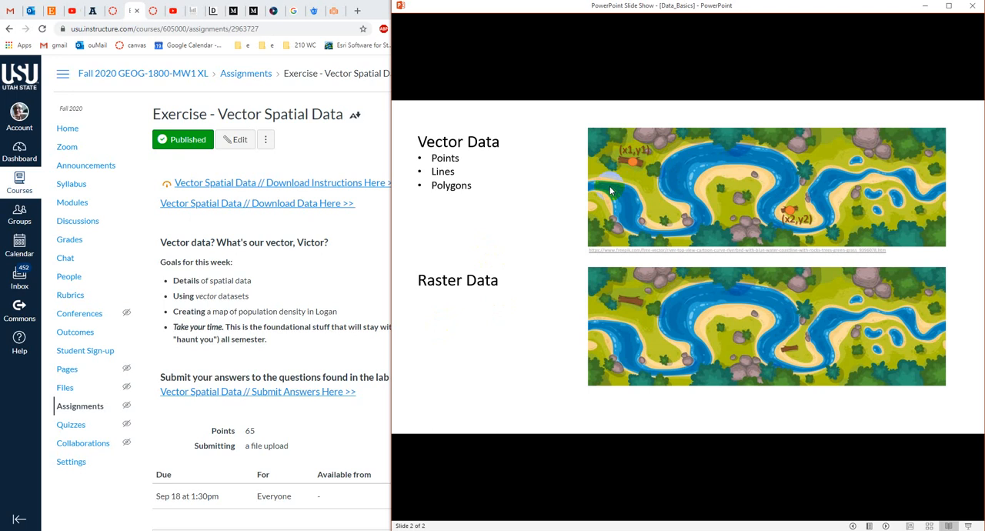
{"action": "mouse_move", "coordinate": [781, 224]}
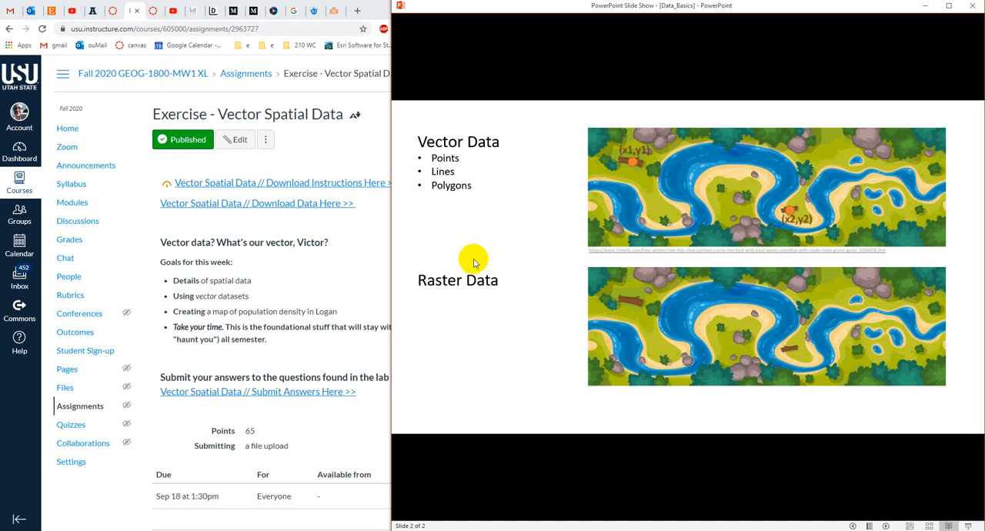
{"action": "mouse_move", "coordinate": [555, 490]}
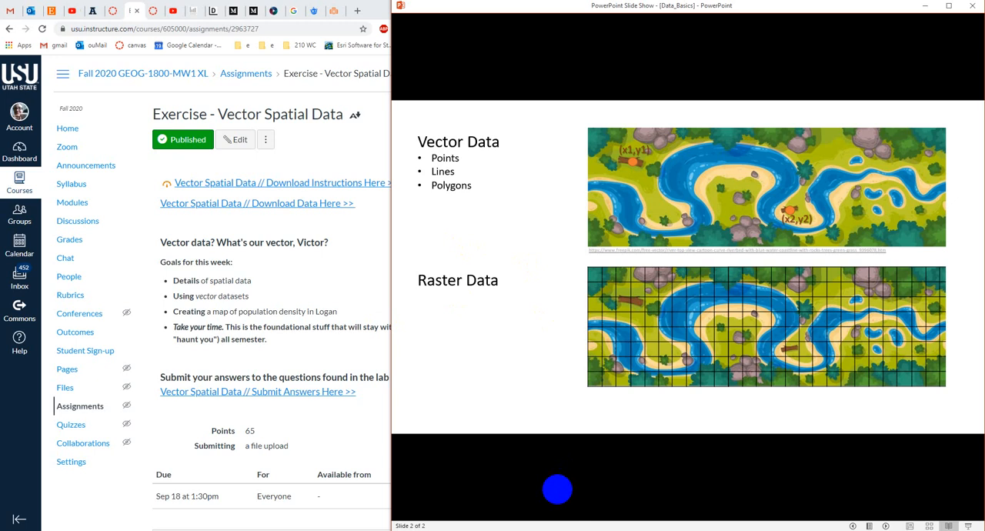
{"action": "mouse_move", "coordinate": [601, 405]}
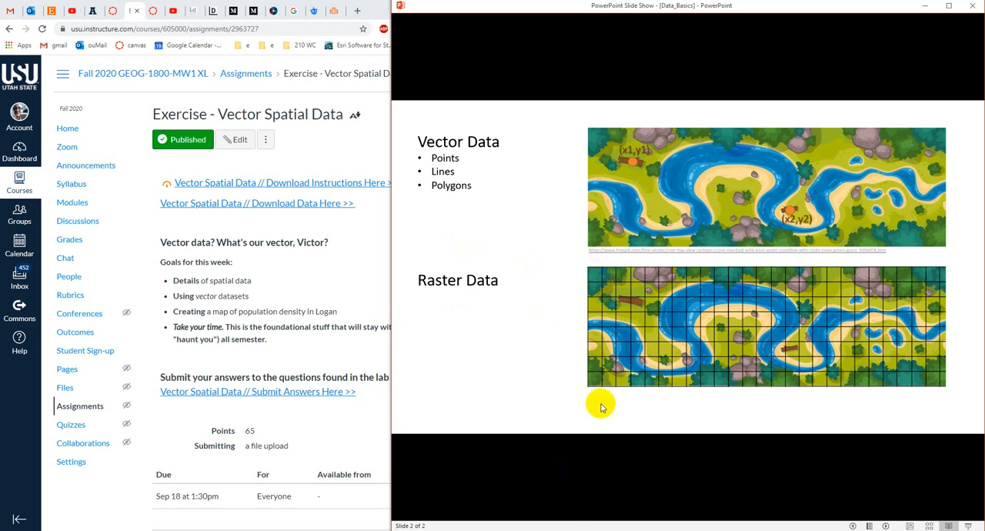
{"action": "mouse_move", "coordinate": [699, 414]}
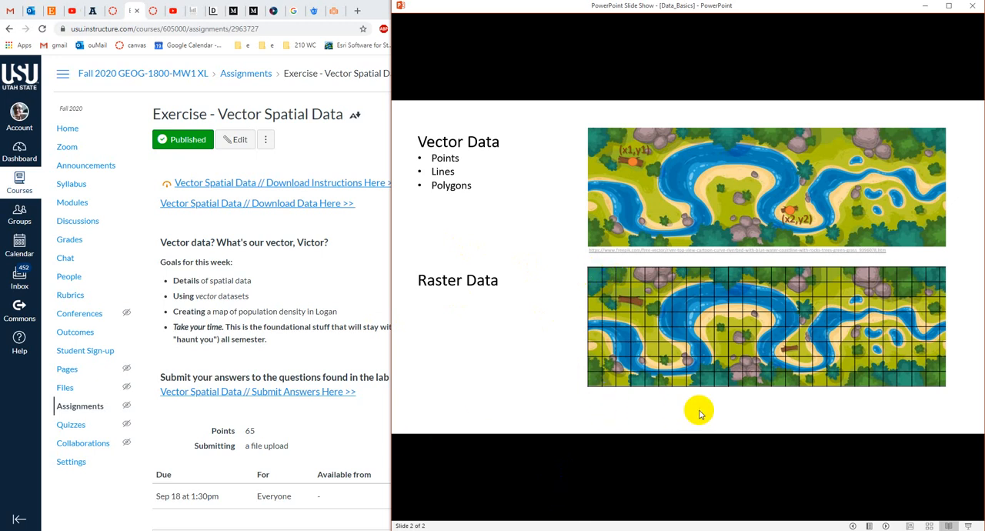
{"action": "mouse_move", "coordinate": [695, 375]}
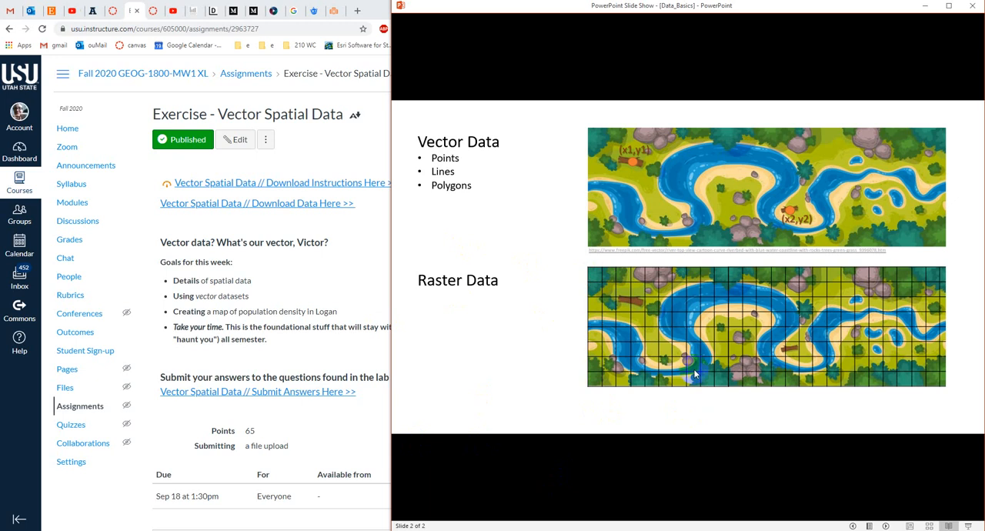
{"action": "mouse_move", "coordinate": [678, 348]}
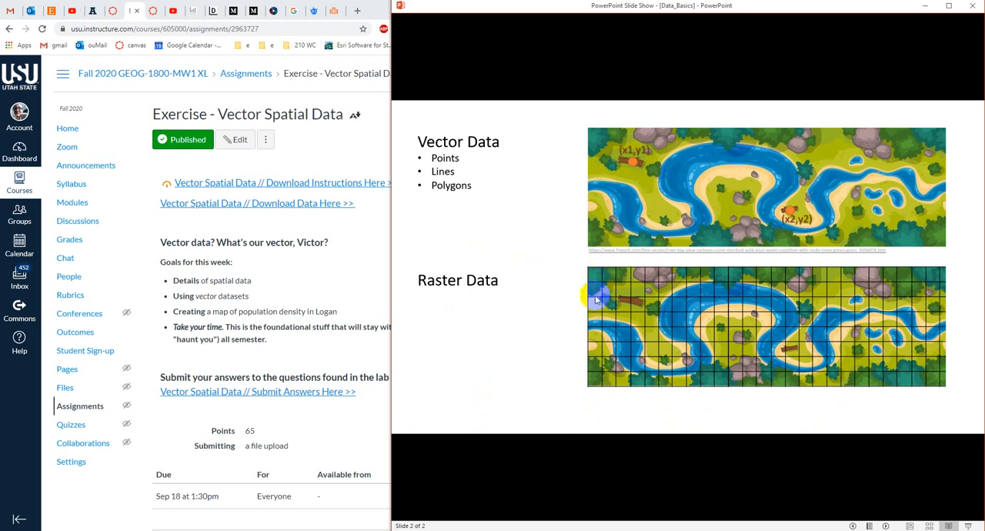
{"action": "mouse_move", "coordinate": [595, 278]}
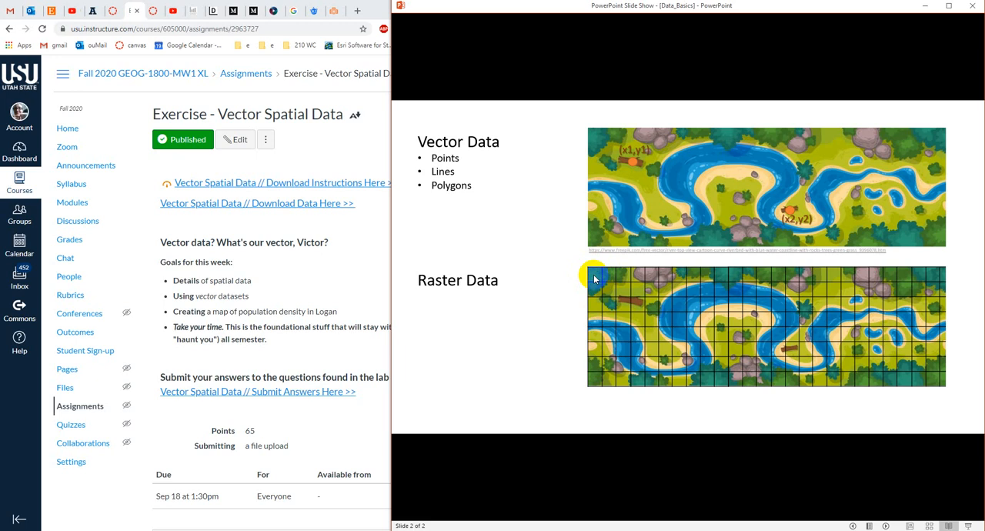
{"action": "mouse_move", "coordinate": [599, 279]}
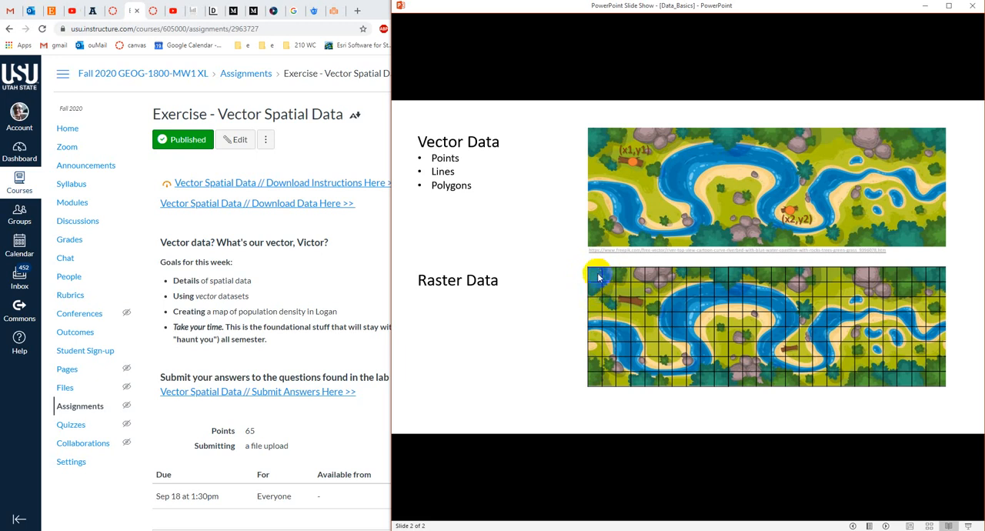
{"action": "mouse_move", "coordinate": [590, 278]}
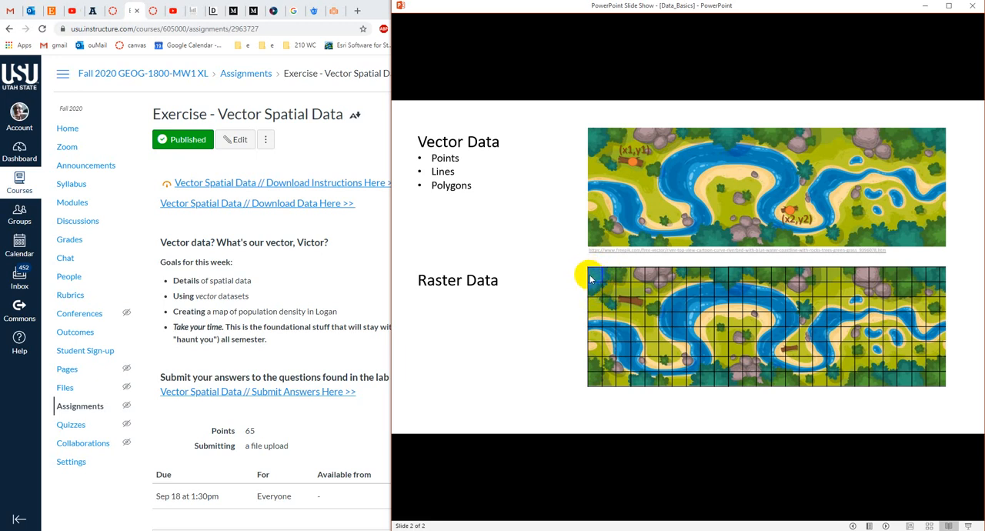
{"action": "mouse_move", "coordinate": [583, 274]}
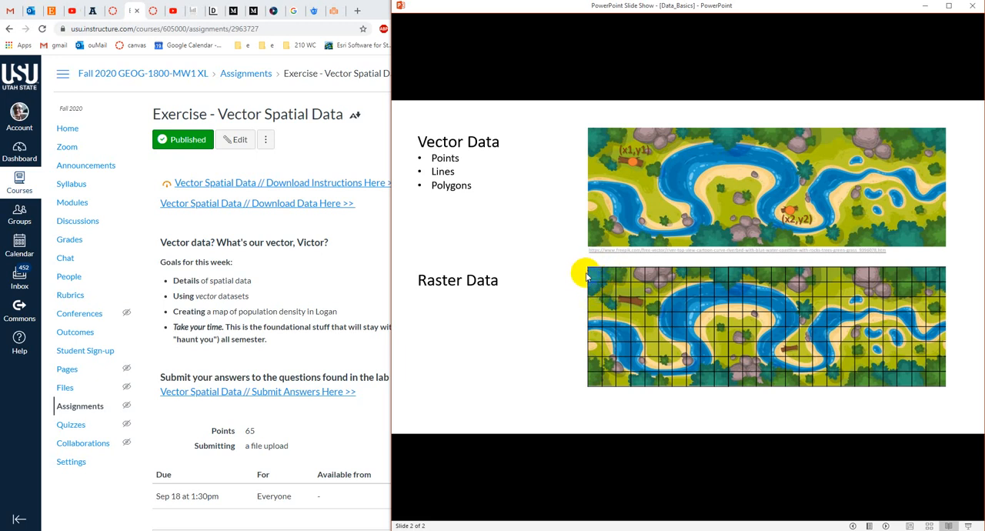
{"action": "mouse_move", "coordinate": [602, 289]}
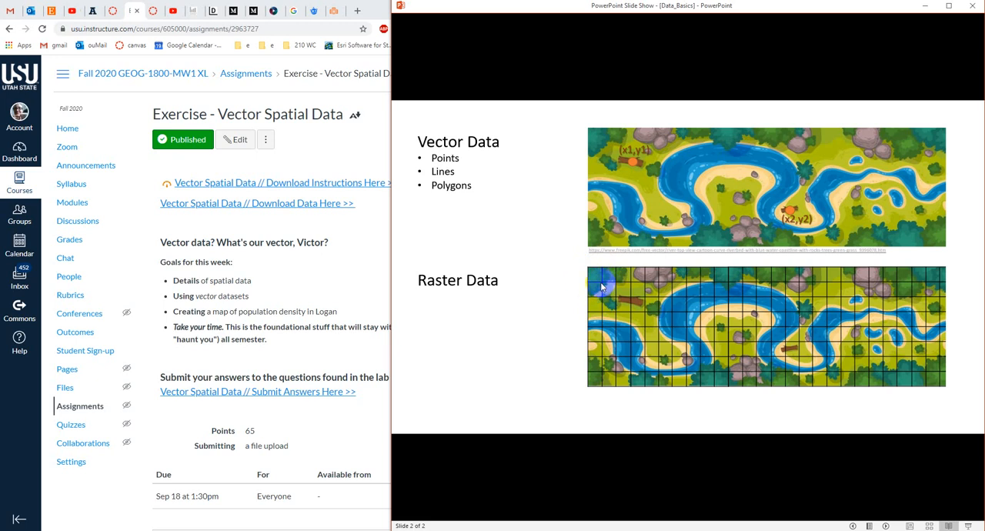
{"action": "mouse_move", "coordinate": [604, 285]}
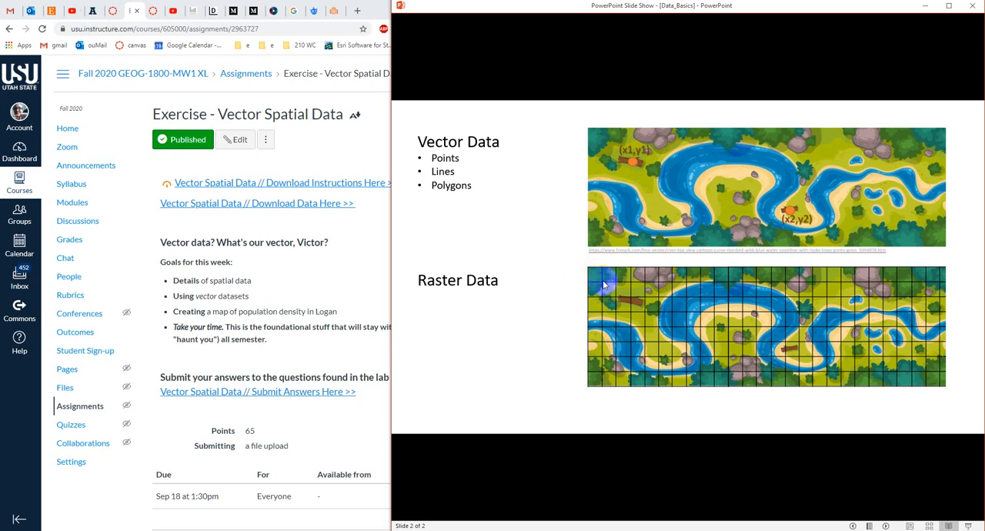
{"action": "mouse_move", "coordinate": [583, 270]}
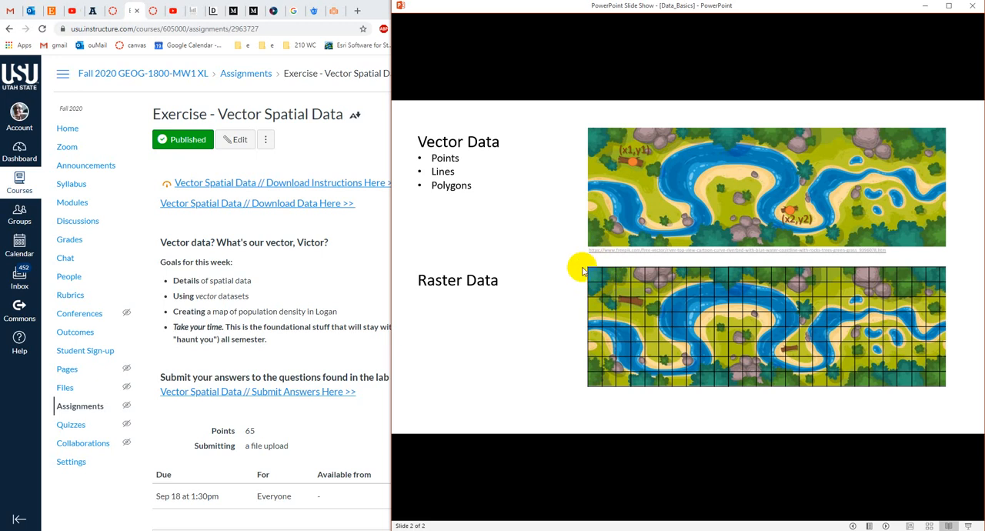
{"action": "mouse_move", "coordinate": [608, 286]}
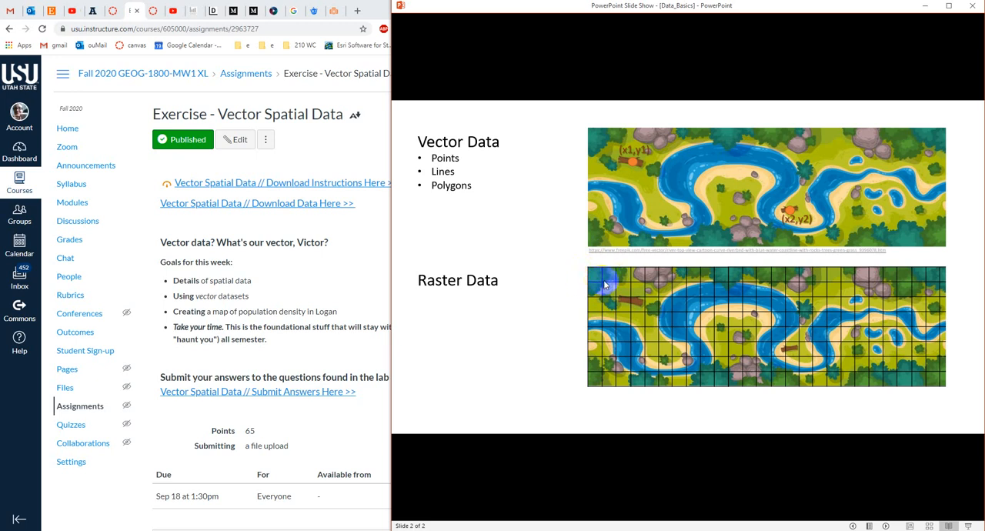
{"action": "mouse_move", "coordinate": [607, 282]}
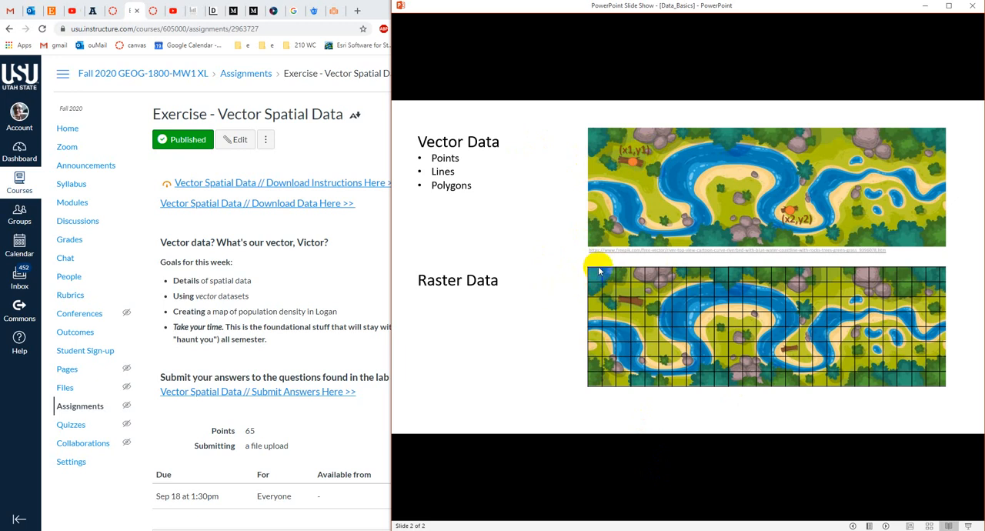
{"action": "mouse_move", "coordinate": [587, 275]}
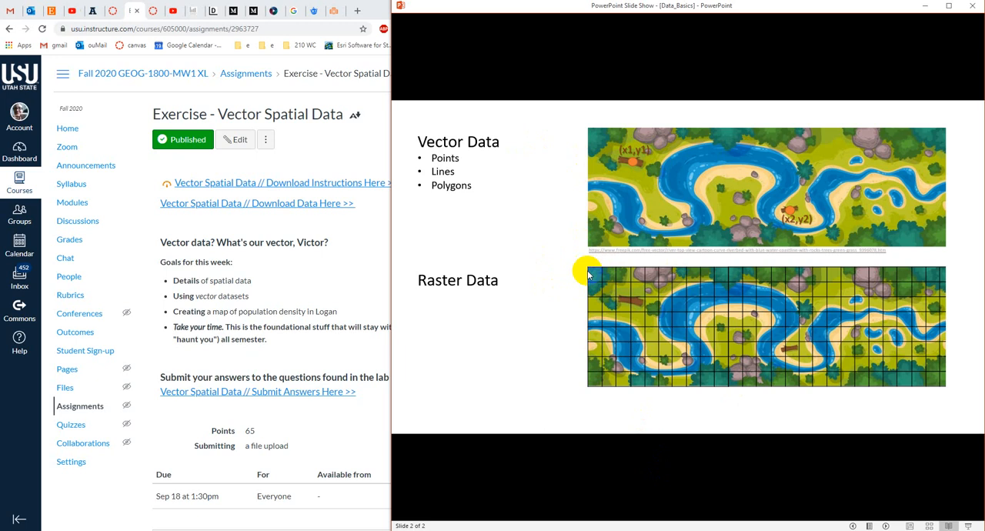
{"action": "mouse_move", "coordinate": [599, 280]}
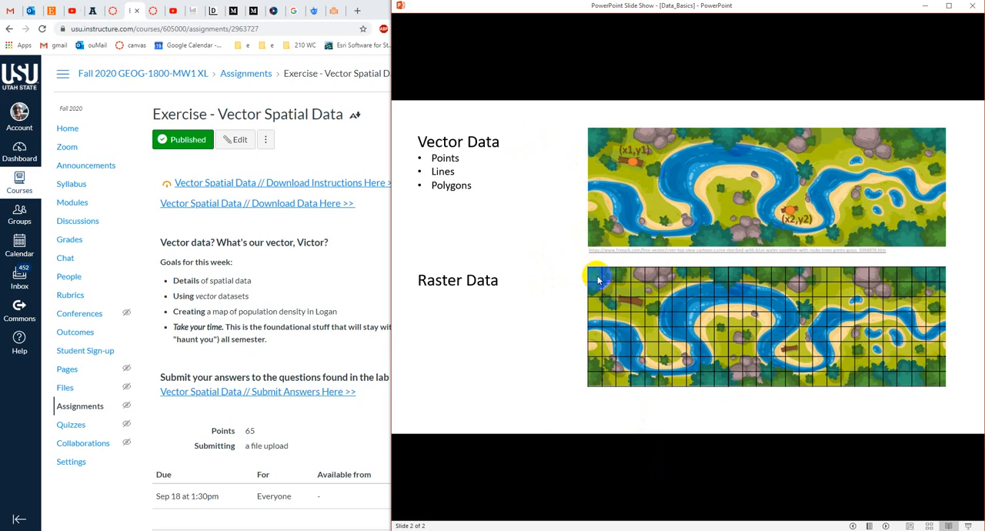
{"action": "mouse_move", "coordinate": [597, 271]}
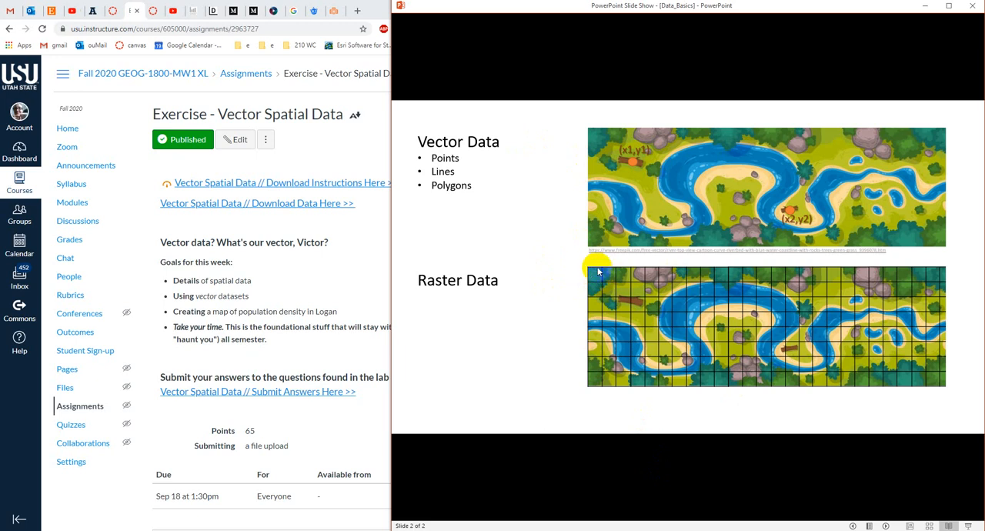
{"action": "mouse_move", "coordinate": [598, 282]}
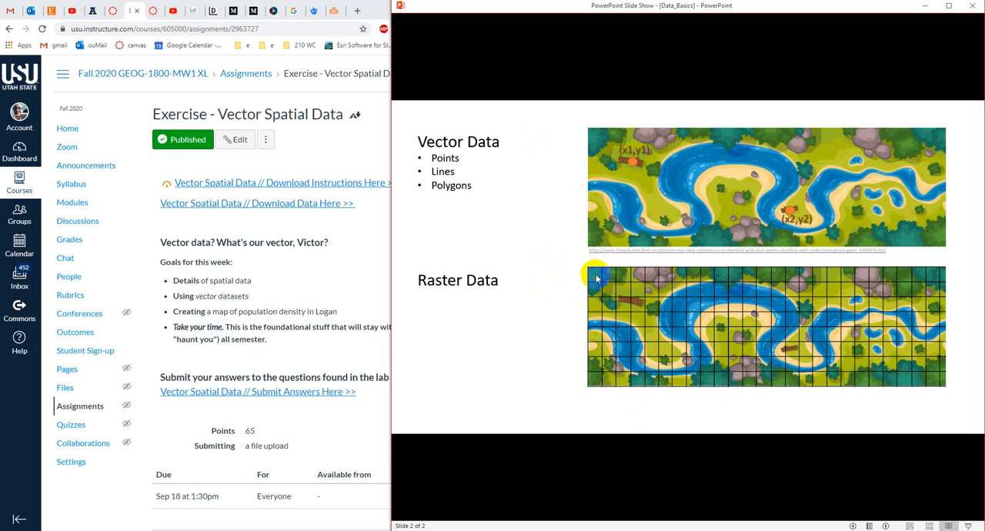
{"action": "mouse_move", "coordinate": [600, 261]}
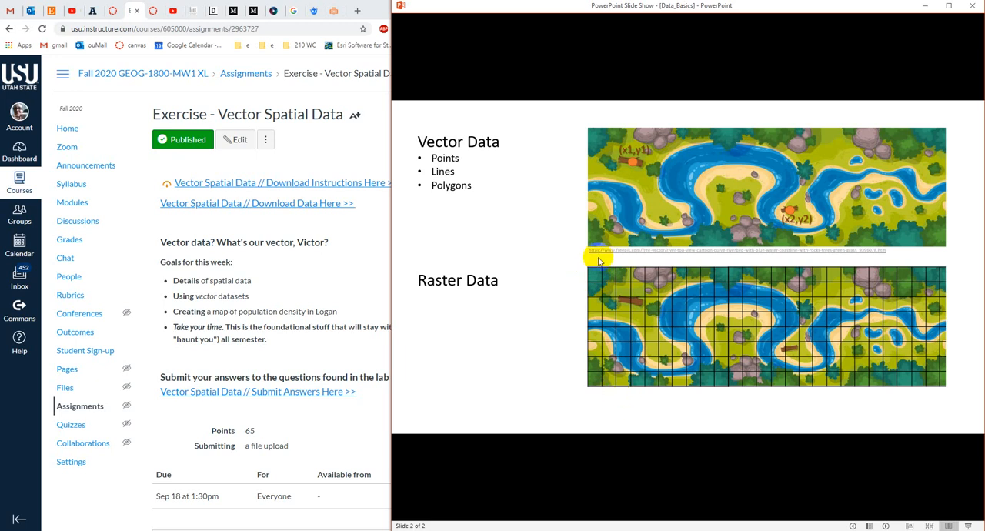
{"action": "mouse_move", "coordinate": [597, 279]}
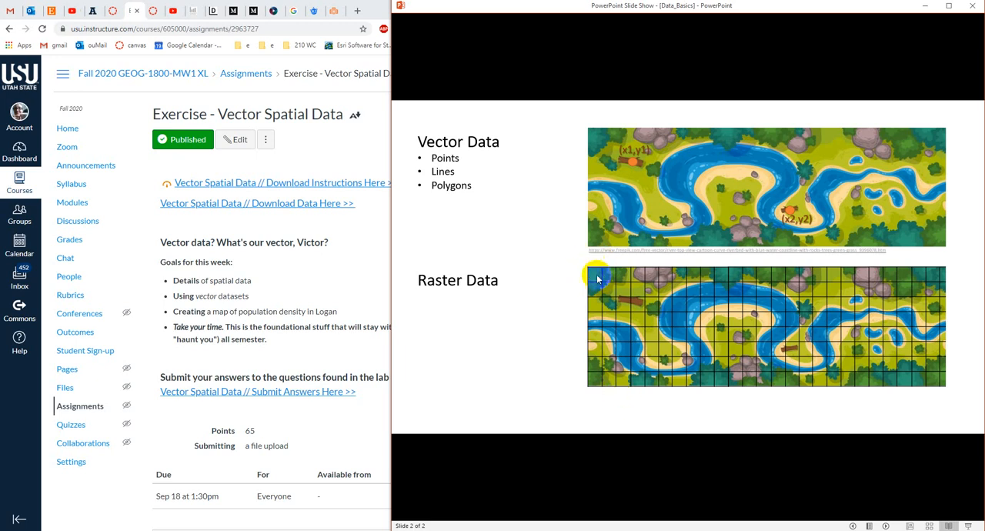
{"action": "mouse_move", "coordinate": [592, 281]}
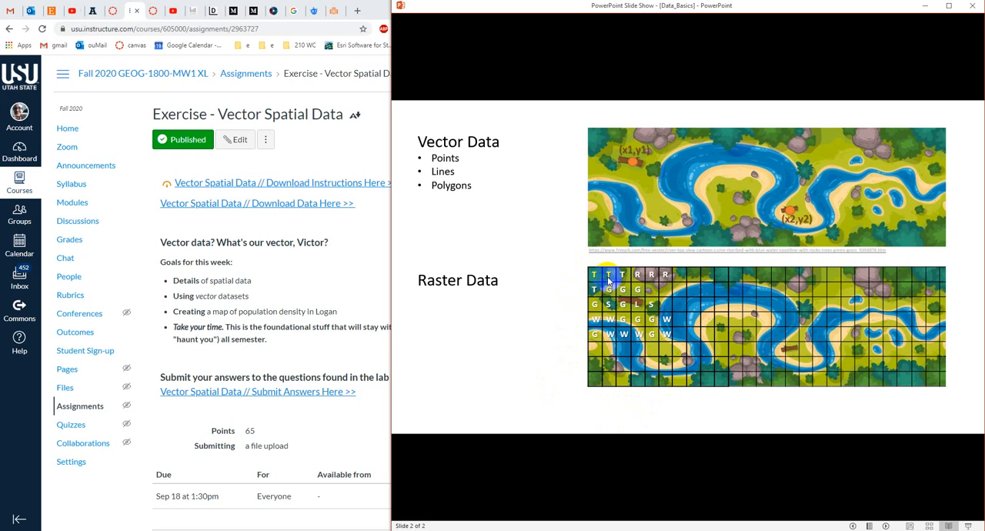
{"action": "mouse_move", "coordinate": [662, 281]}
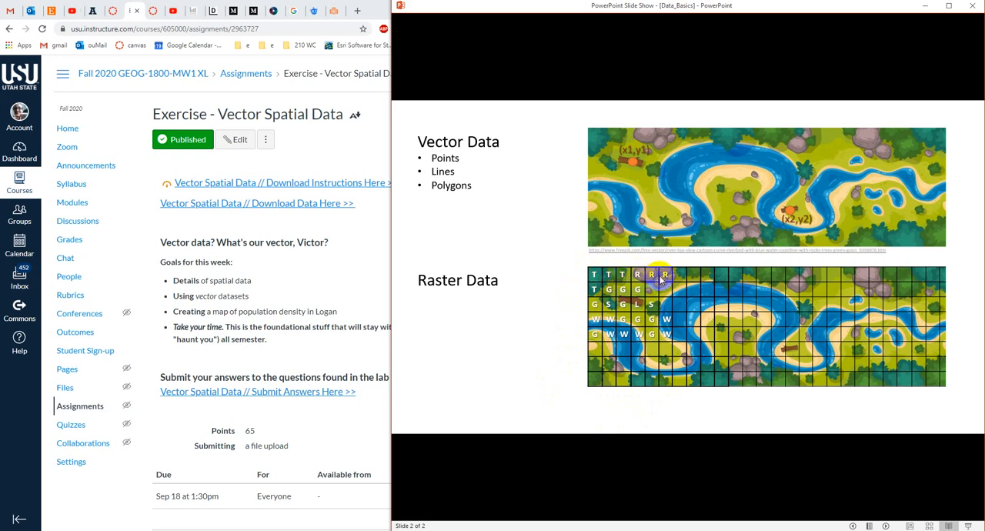
{"action": "mouse_move", "coordinate": [577, 328]}
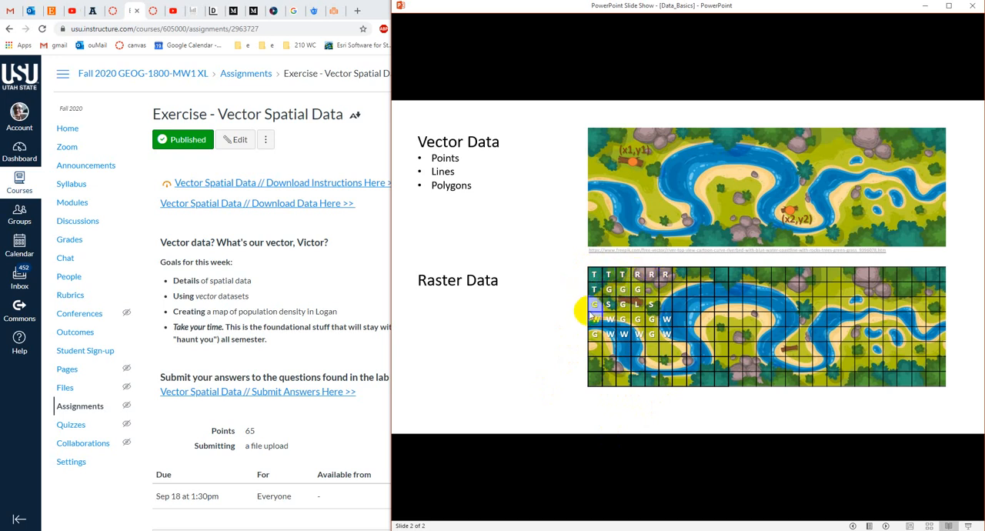
{"action": "mouse_move", "coordinate": [623, 307]}
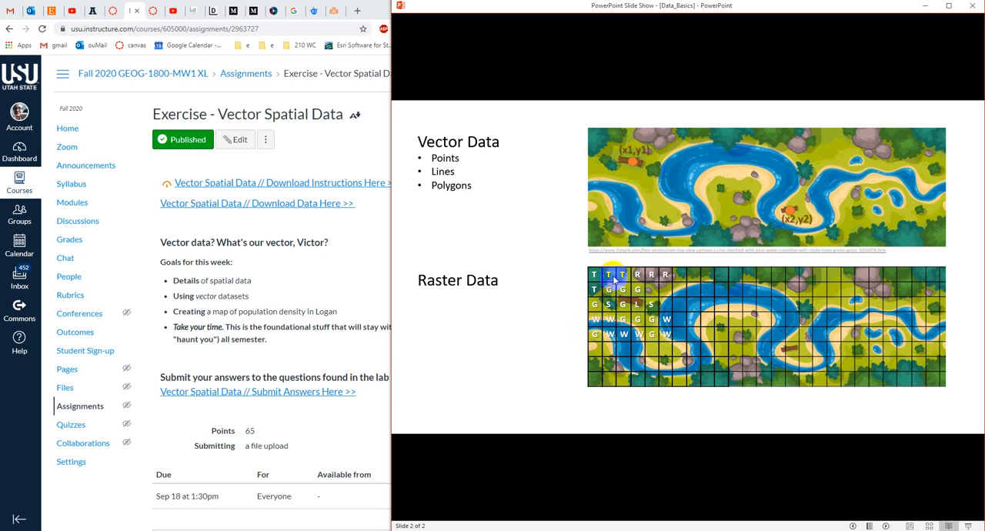
{"action": "mouse_move", "coordinate": [595, 290]}
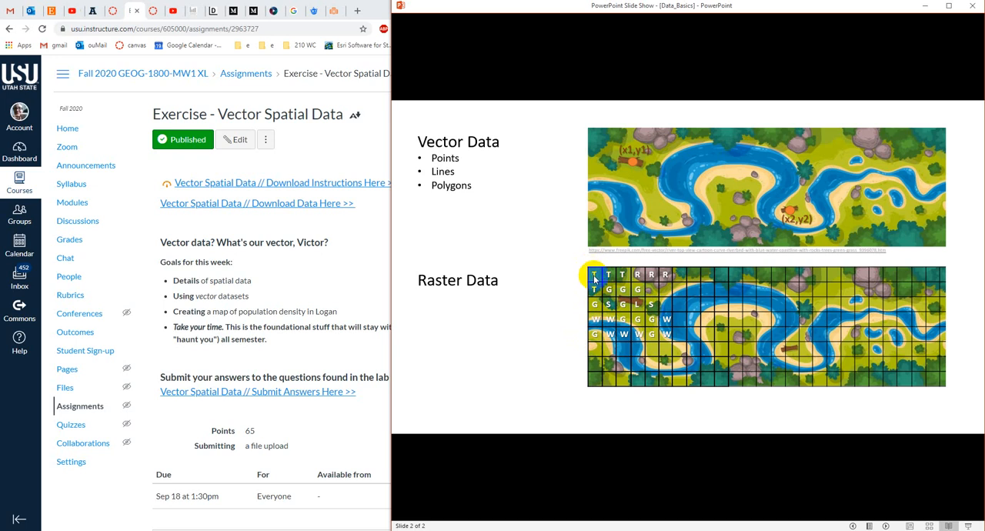
{"action": "mouse_move", "coordinate": [646, 386]}
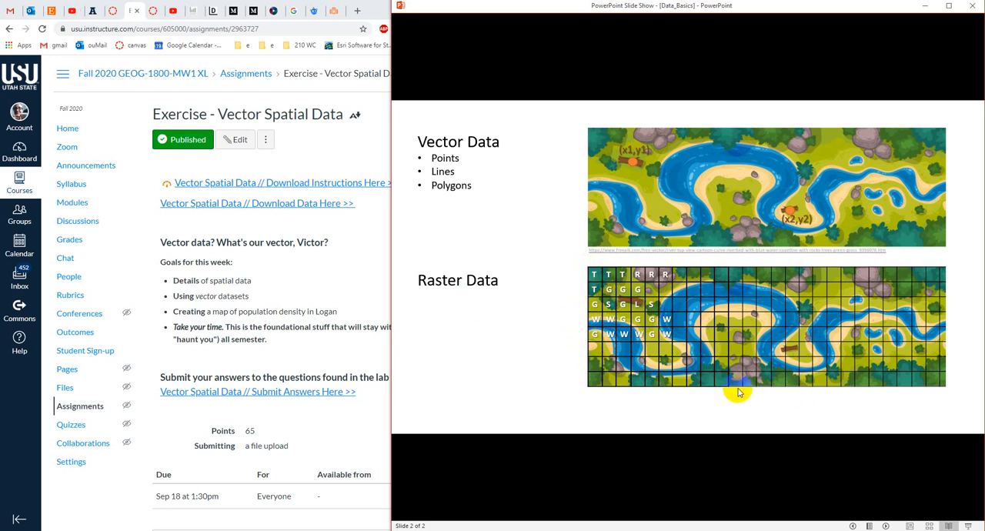
{"action": "mouse_move", "coordinate": [659, 303]}
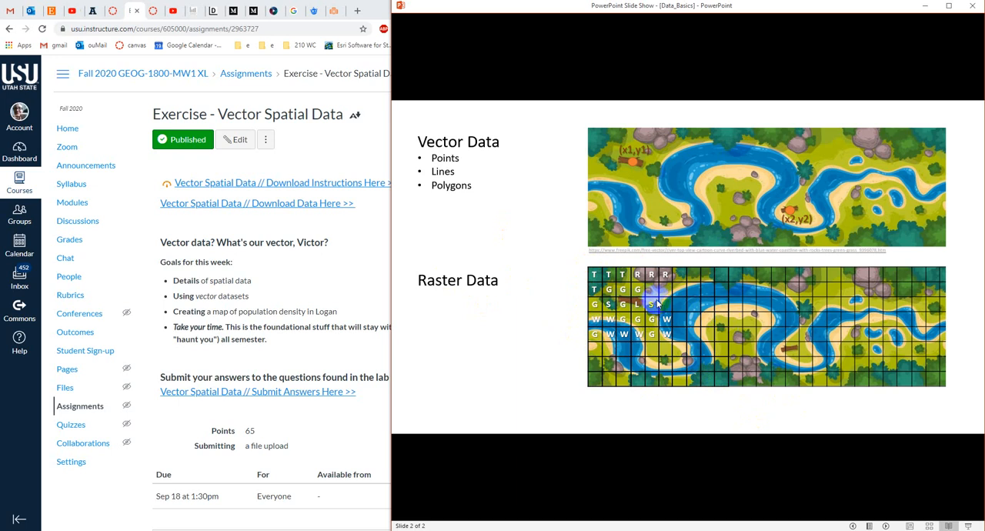
{"action": "mouse_move", "coordinate": [631, 346]}
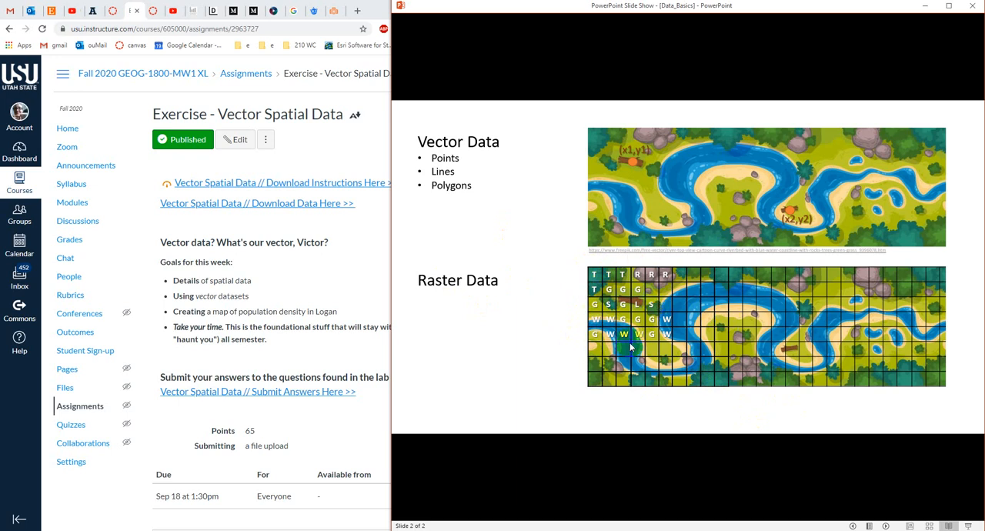
{"action": "mouse_move", "coordinate": [773, 325]}
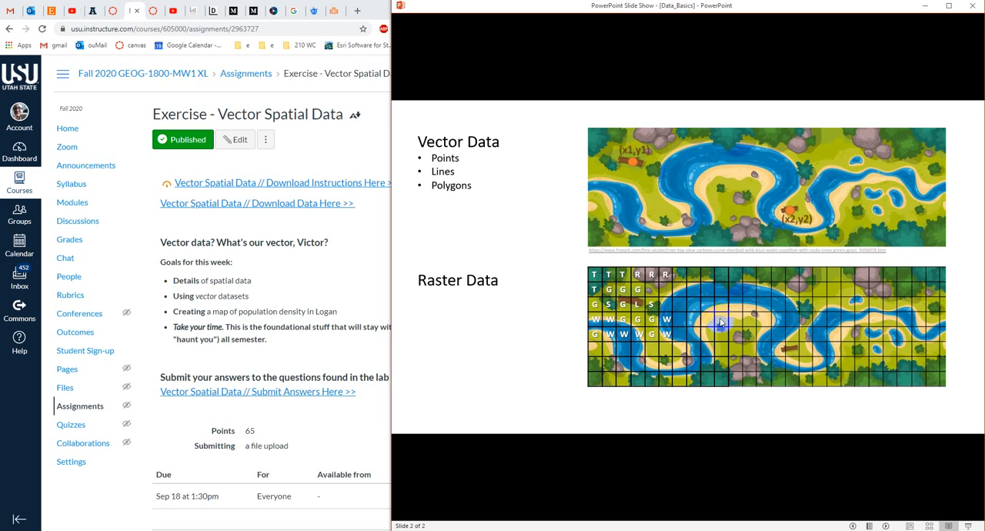
{"action": "mouse_move", "coordinate": [734, 291]}
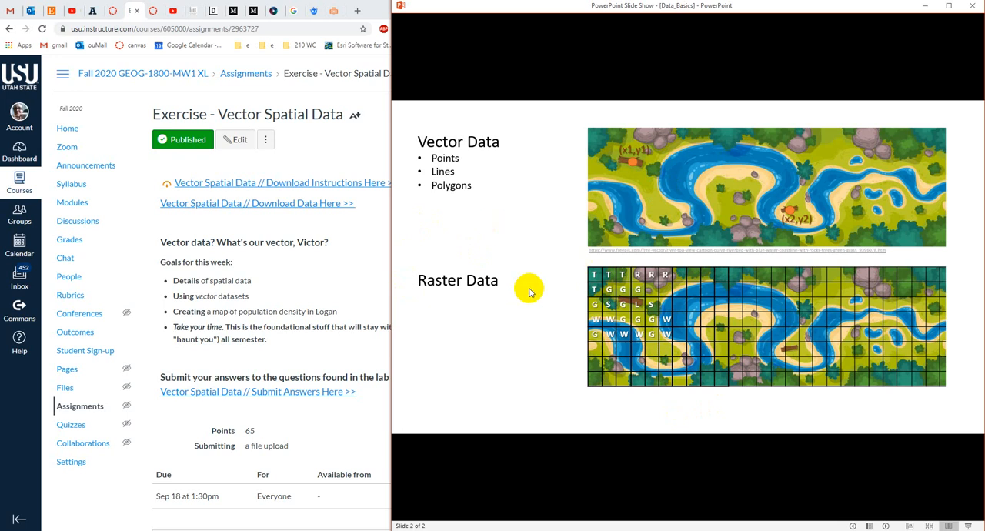
{"action": "mouse_move", "coordinate": [580, 268]}
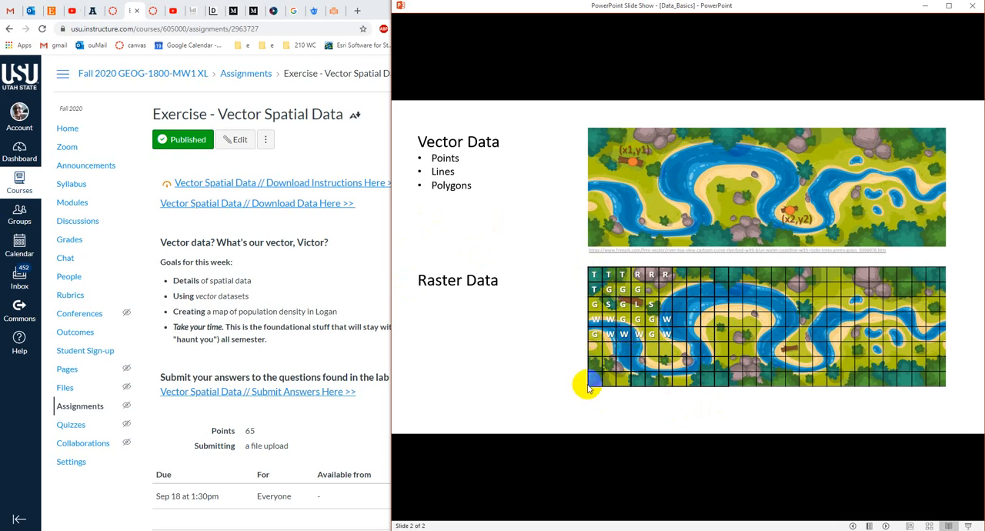
{"action": "mouse_move", "coordinate": [948, 387]}
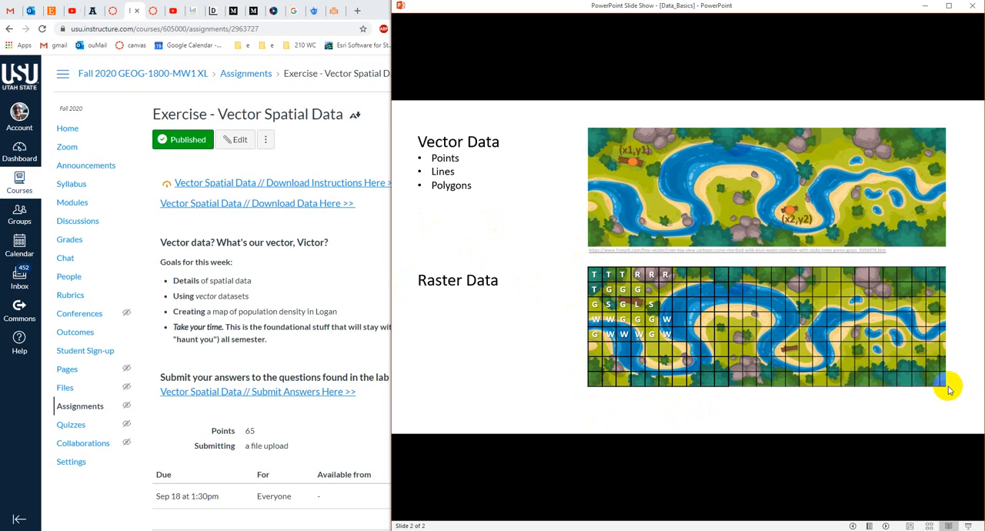
{"action": "mouse_move", "coordinate": [944, 389]}
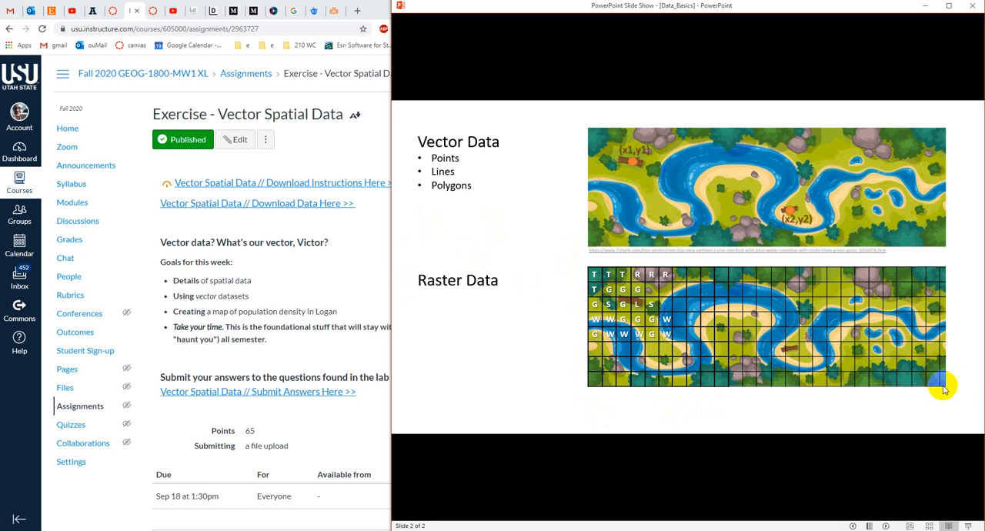
{"action": "mouse_move", "coordinate": [591, 393]}
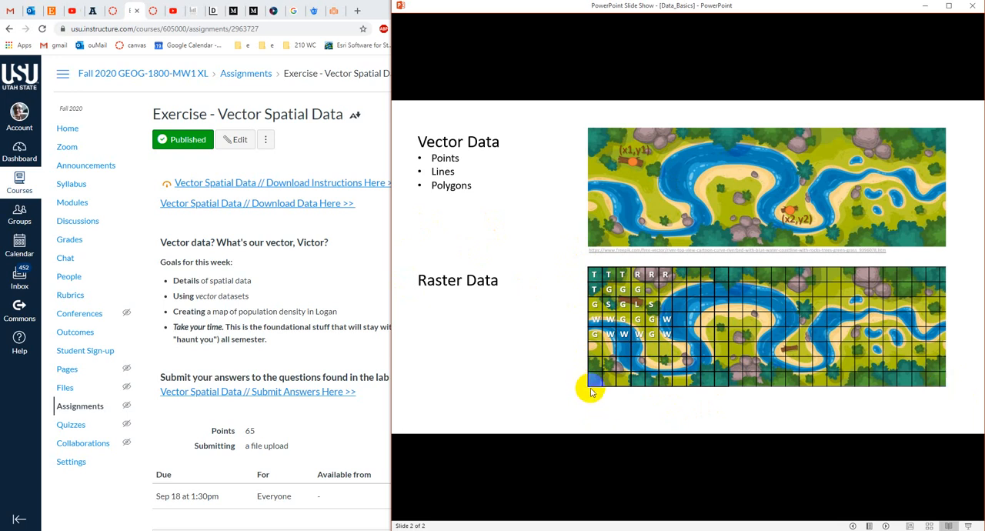
{"action": "mouse_move", "coordinate": [604, 378]}
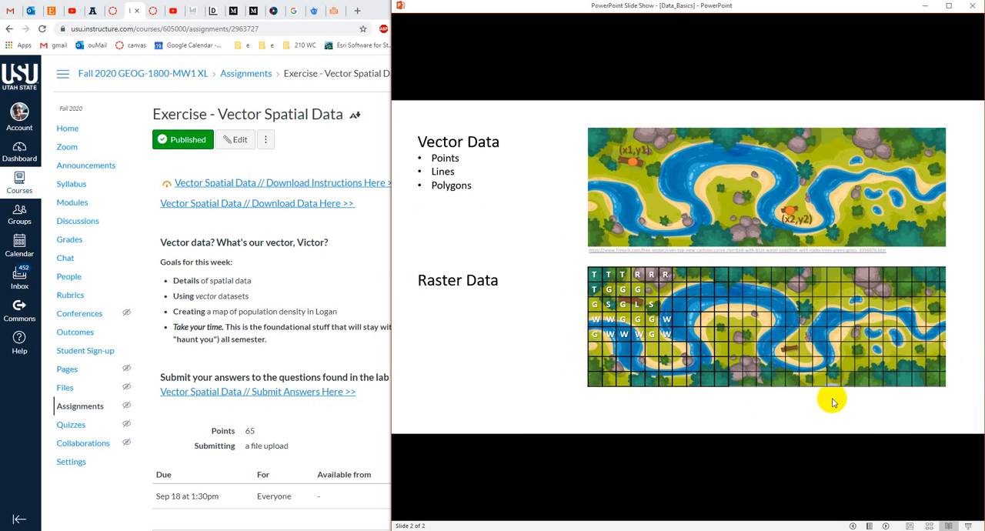
{"action": "mouse_move", "coordinate": [679, 357]}
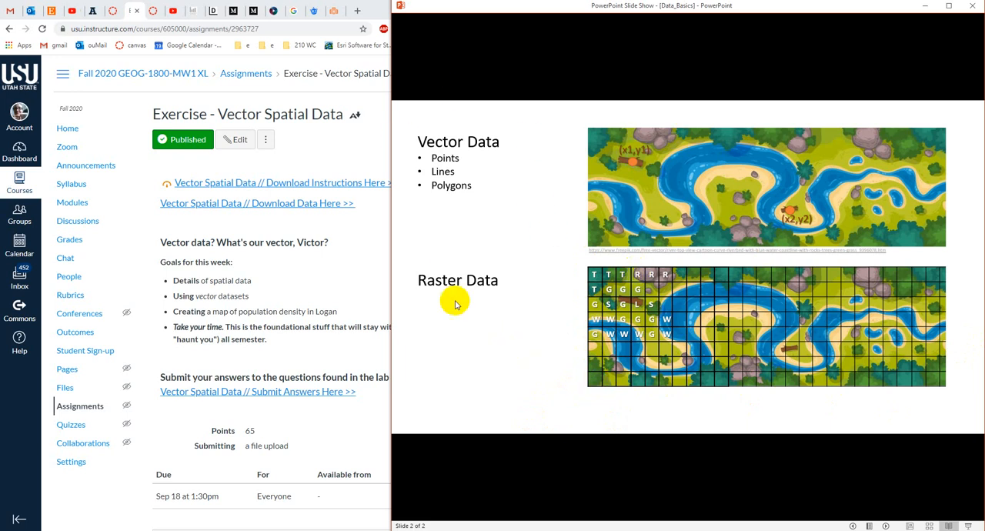
{"action": "mouse_move", "coordinate": [593, 205]}
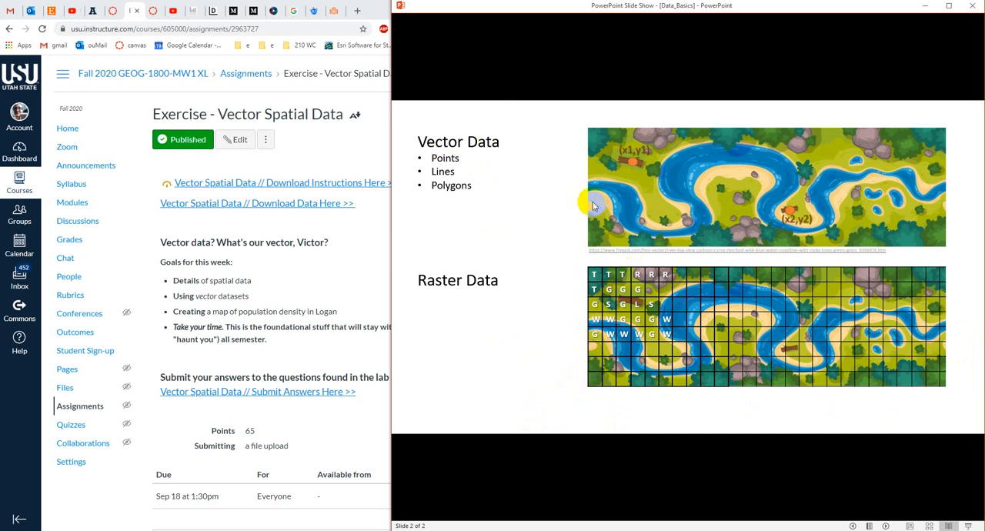
{"action": "mouse_move", "coordinate": [502, 188]}
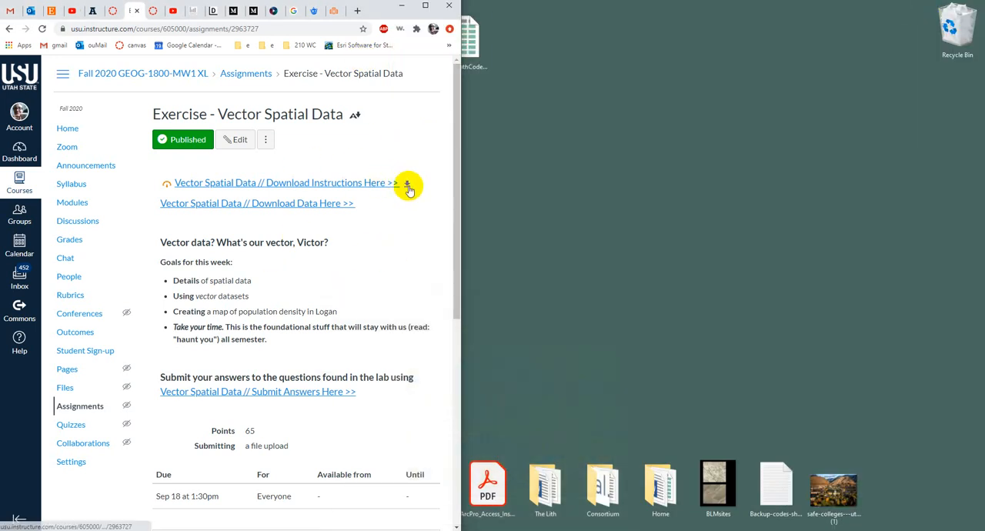
Expand the inline preview of the 18-page Vector Spatial Data instructions PDF.
{"action": "left_click", "coordinate": [408, 185]}
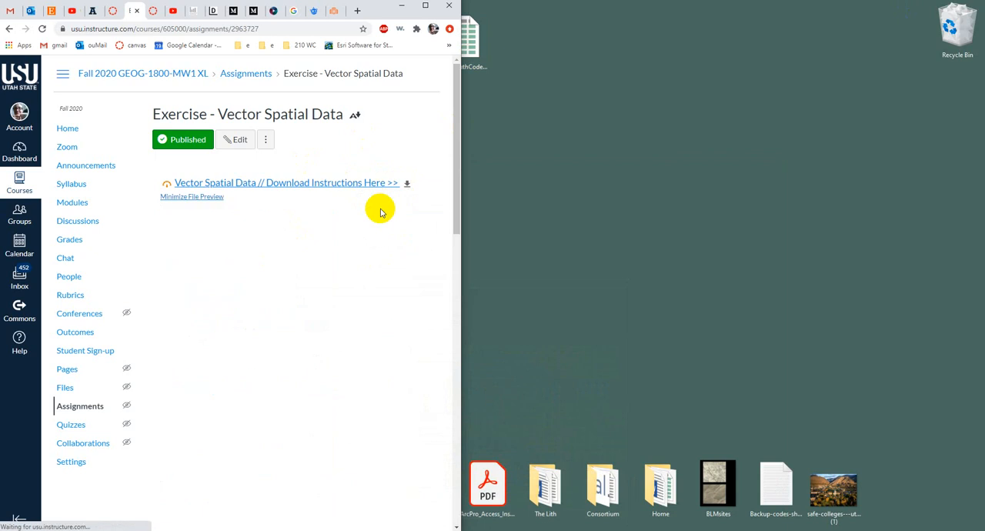
{"action": "left_click", "coordinate": [192, 196]}
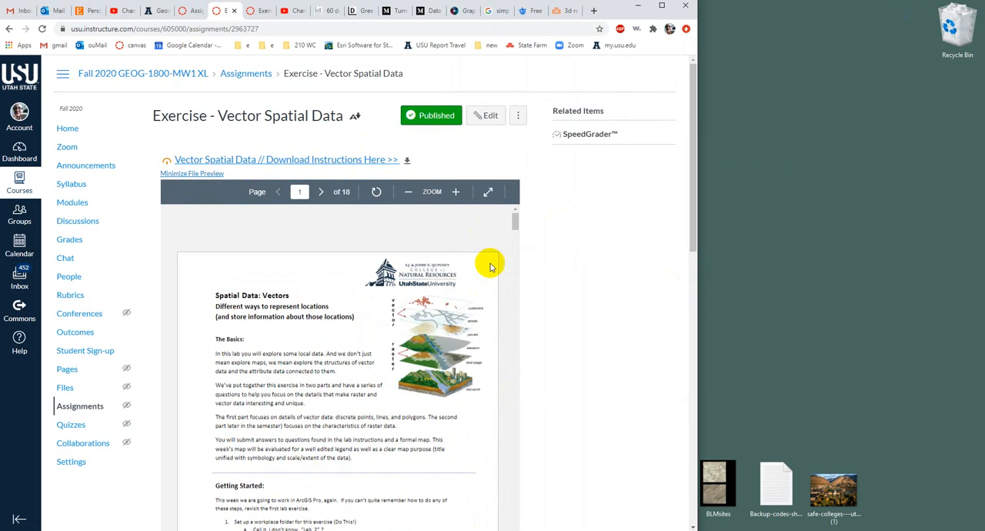
Scroll the instructions preview from page 1 to page 4 and the Yellowstone River Q1.
{"action": "scroll", "scroll_direction": "down", "scroll_amount": 3}
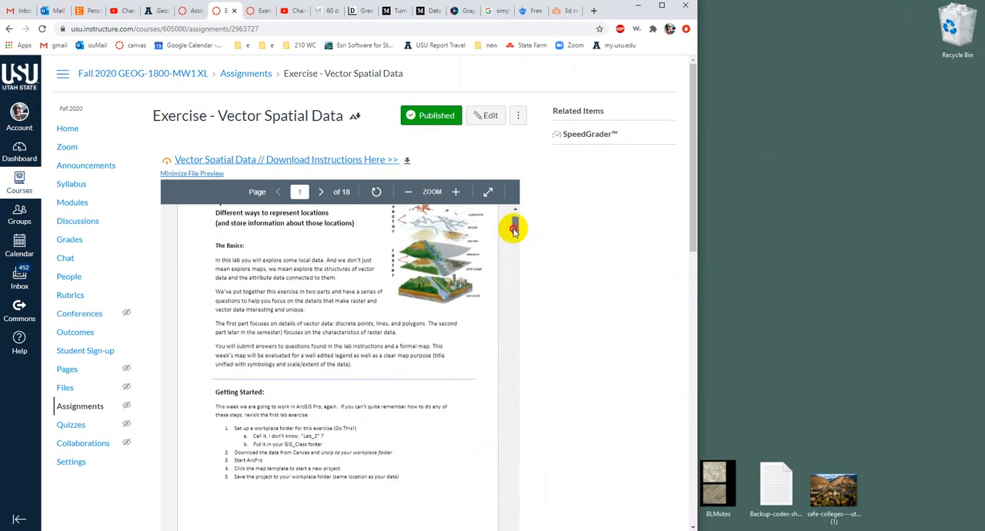
{"action": "mouse_move", "coordinate": [514, 226]}
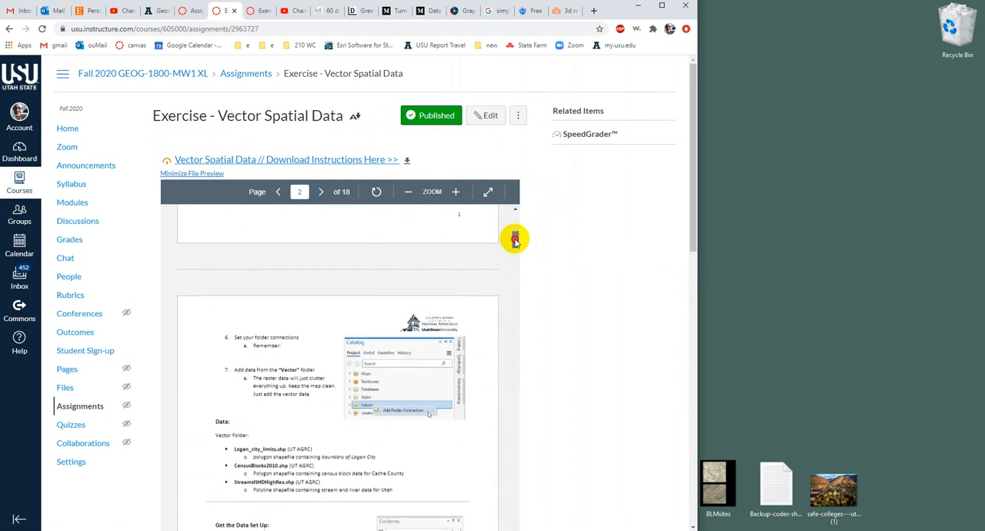
{"action": "scroll", "scroll_direction": "down", "scroll_amount": 3}
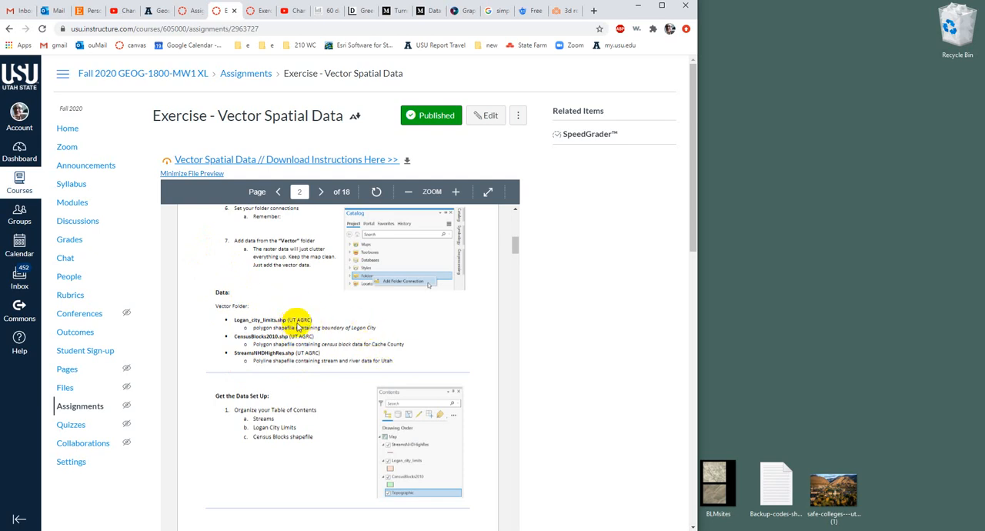
{"action": "mouse_move", "coordinate": [285, 300]}
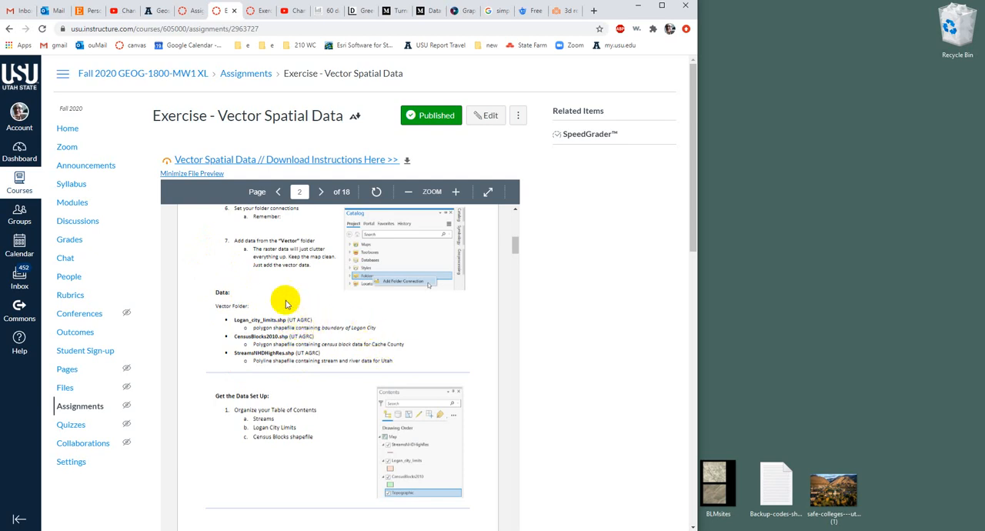
{"action": "mouse_move", "coordinate": [447, 288]}
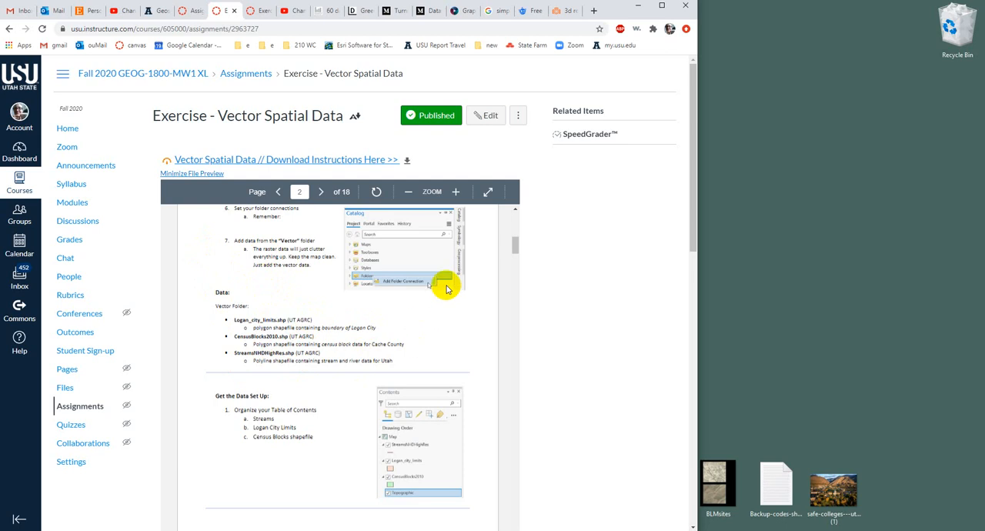
{"action": "mouse_move", "coordinate": [513, 248]}
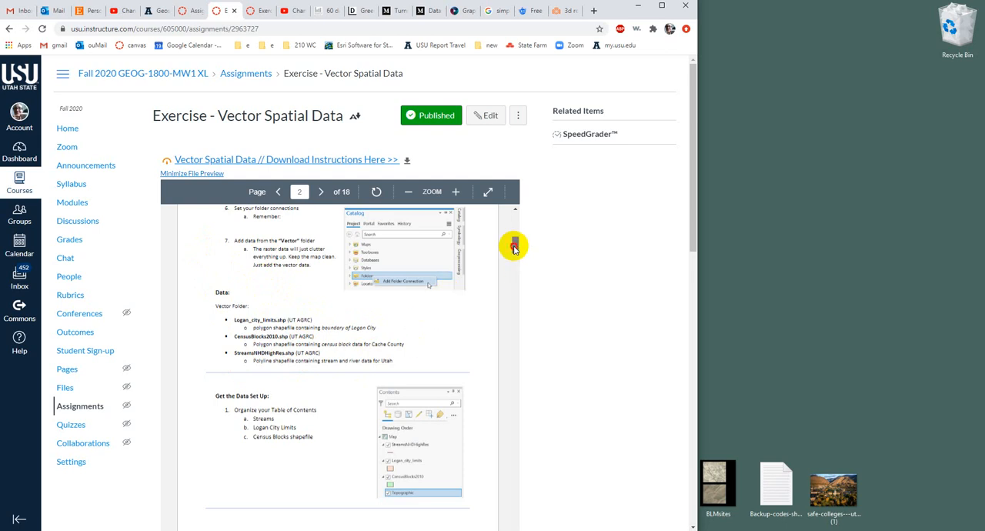
{"action": "scroll", "scroll_direction": "down", "scroll_amount": 3}
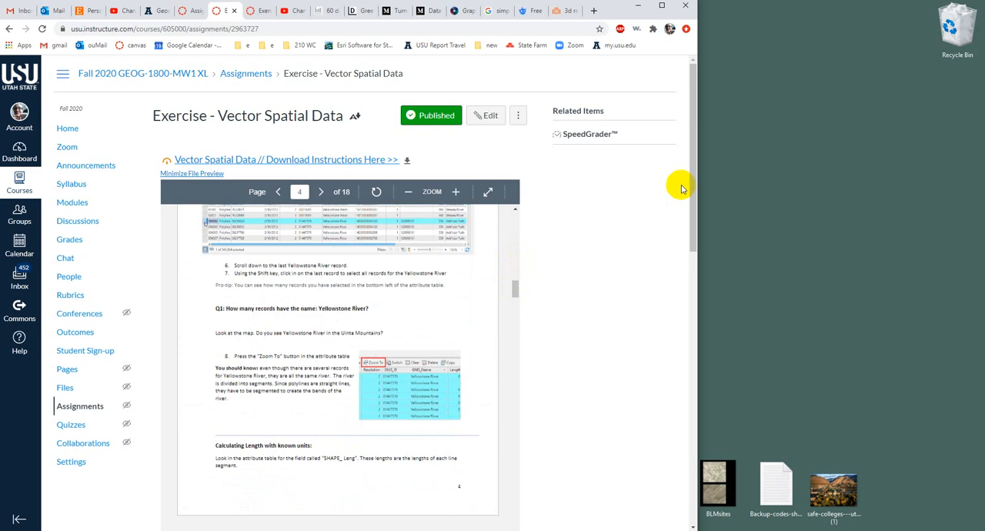
Scroll below the preview to the weekly goals, download links, 65 points and Sep 18 due date.
{"action": "scroll", "scroll_direction": "down", "scroll_amount": 3}
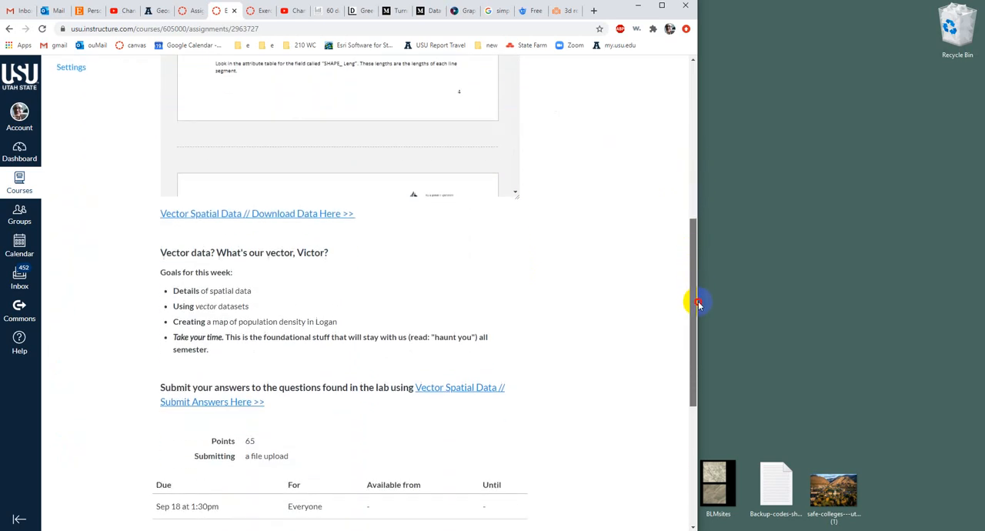
{"action": "scroll", "scroll_direction": "down", "scroll_amount": 3}
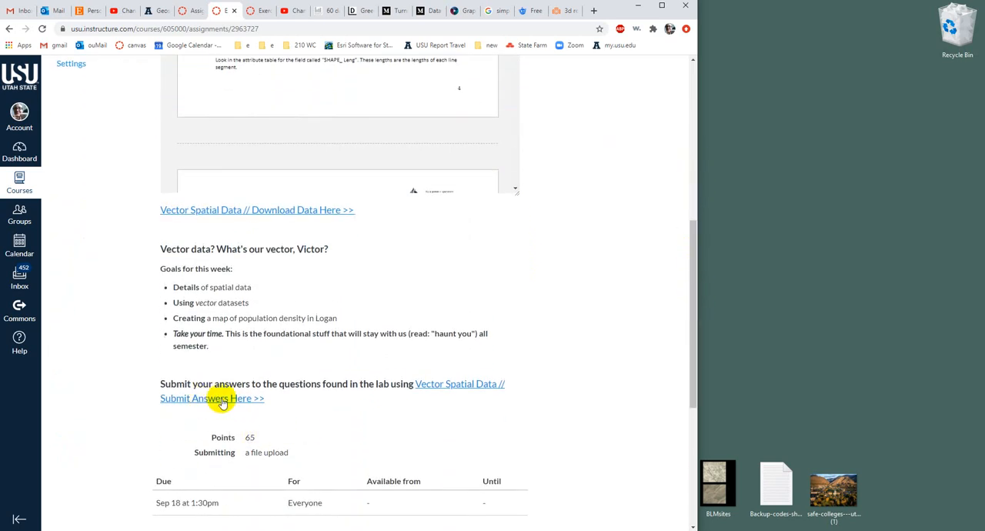
{"action": "mouse_move", "coordinate": [490, 363]}
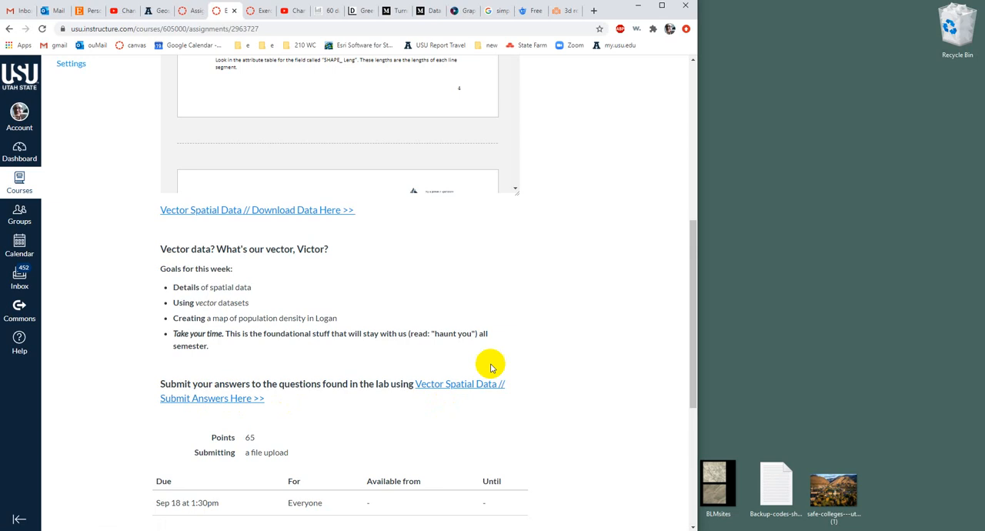
{"action": "mouse_move", "coordinate": [512, 410]}
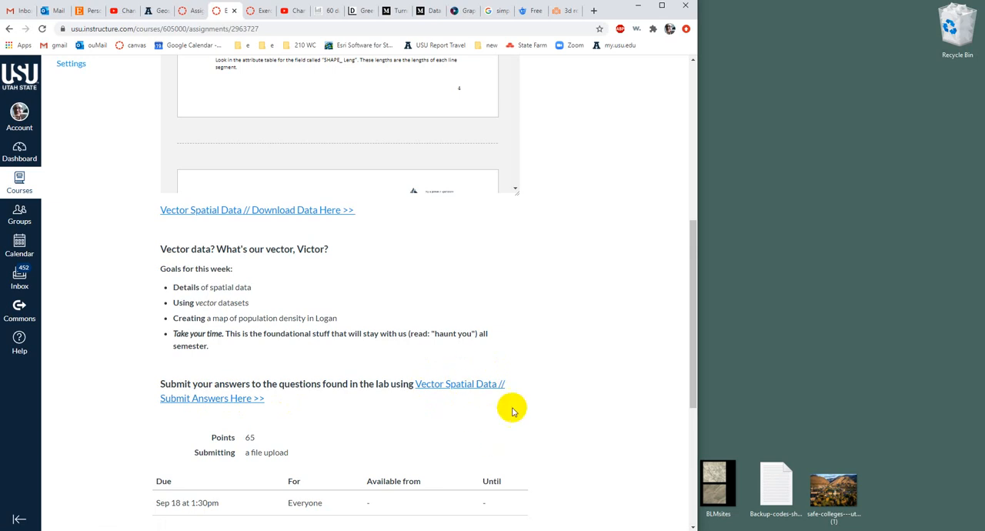
{"action": "mouse_move", "coordinate": [537, 425]}
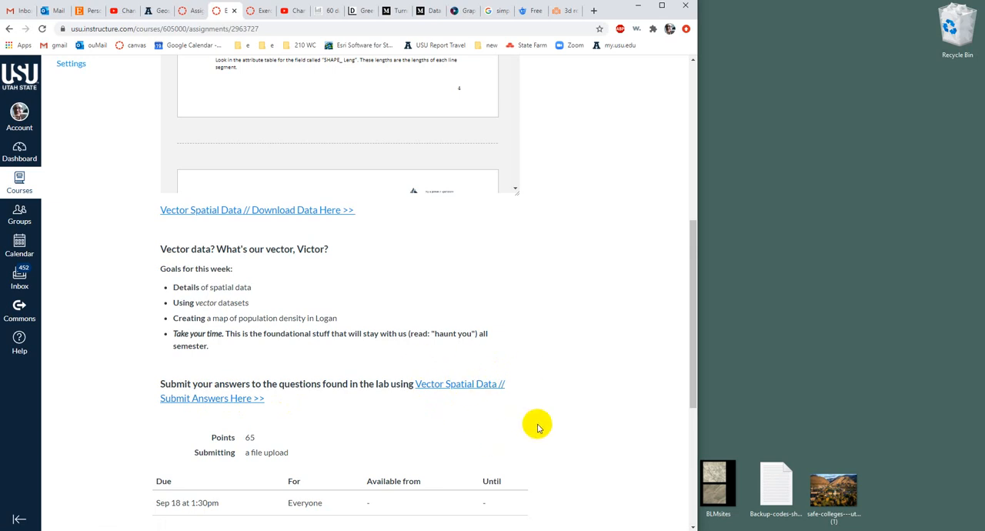
{"action": "mouse_move", "coordinate": [649, 300]}
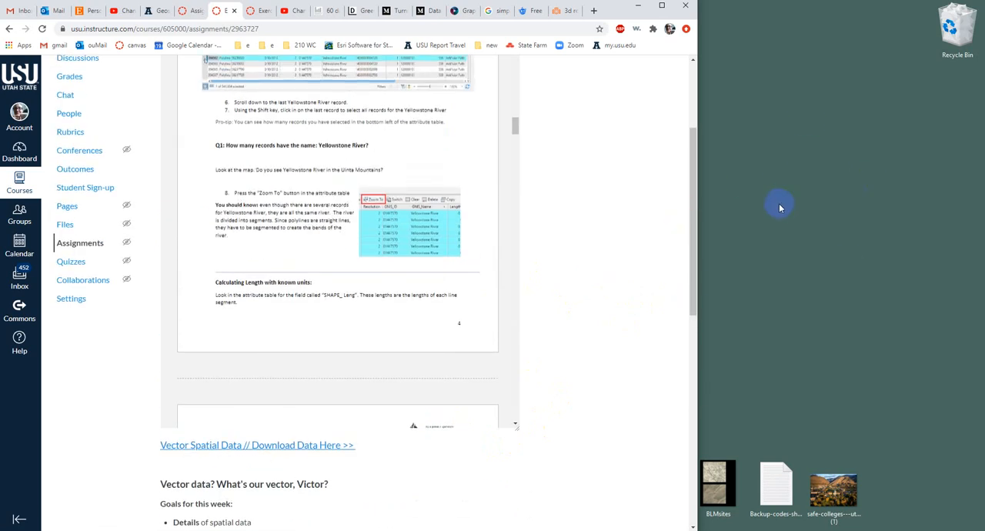
{"action": "mouse_move", "coordinate": [793, 164]}
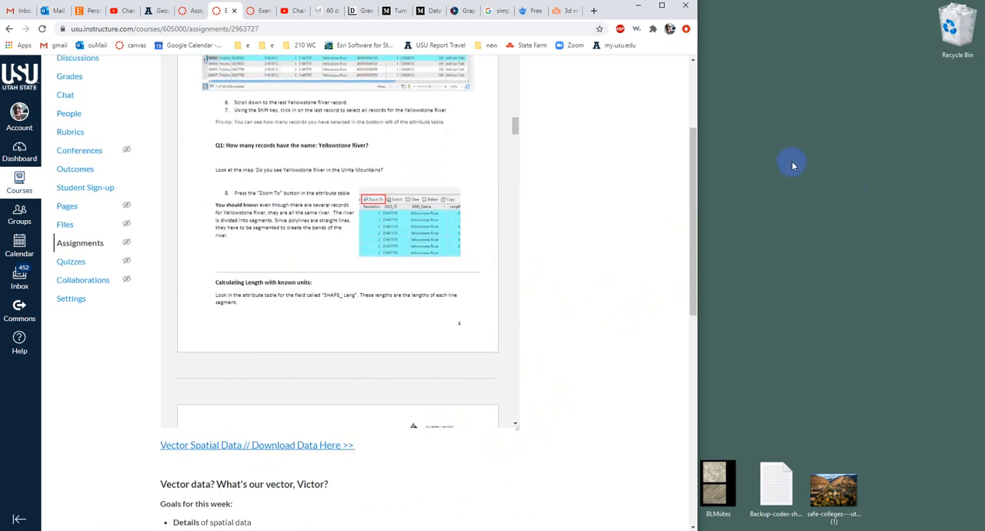
{"action": "mouse_move", "coordinate": [759, 183]}
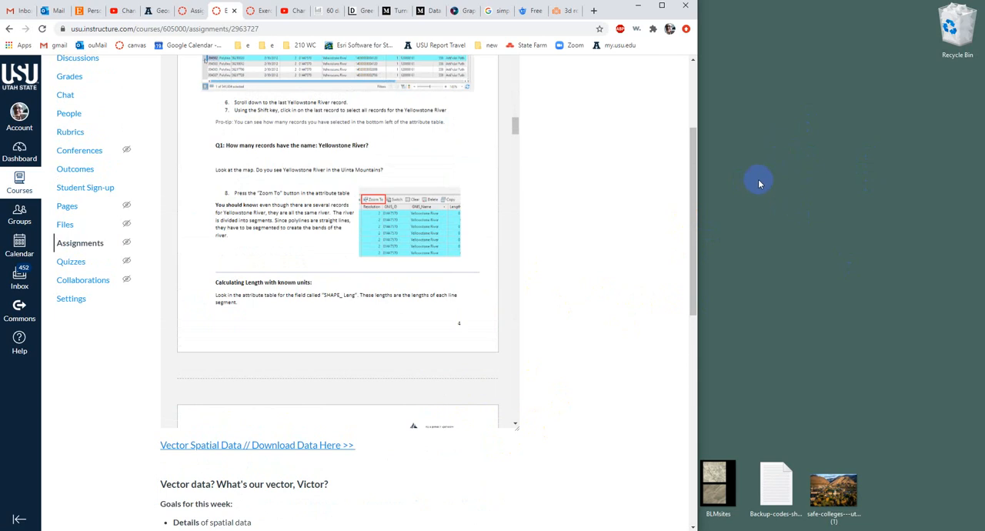
{"action": "mouse_move", "coordinate": [787, 188]}
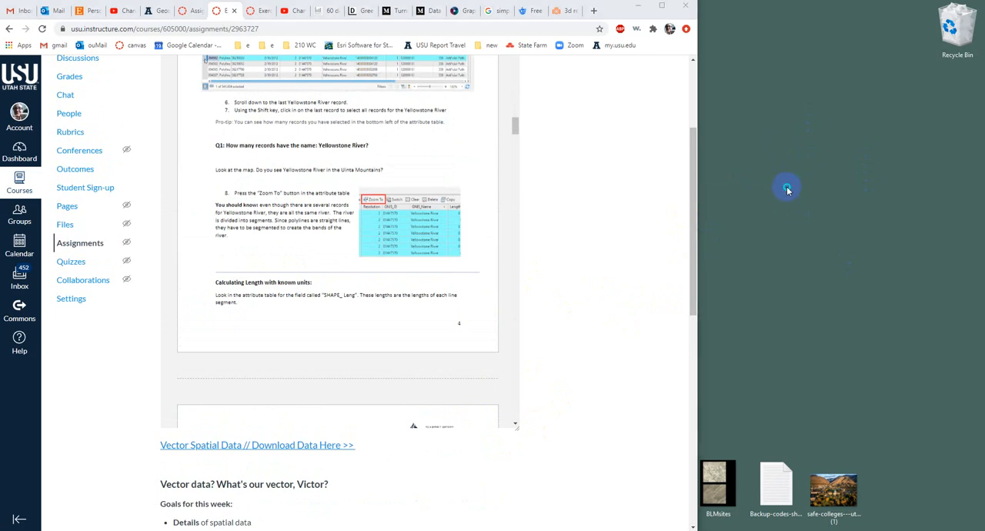
Right-click the desktop to list create-new options such as Folder and Text Document.
{"action": "right_click", "coordinate": [786, 189]}
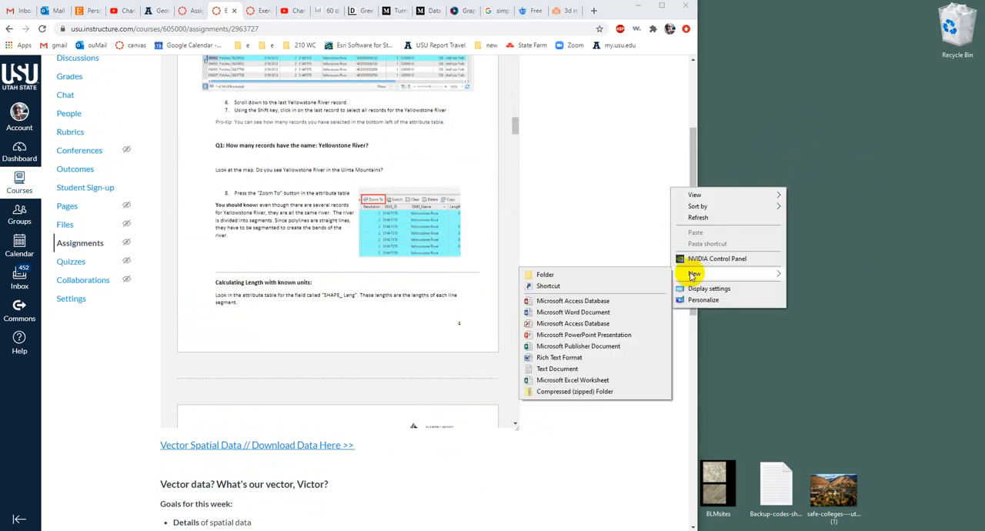
Make a GIS folder on the desktop and a Lab2 subfolder inside it.
{"action": "left_click", "coordinate": [544, 274]}
{"action": "type", "text": "GIS"}
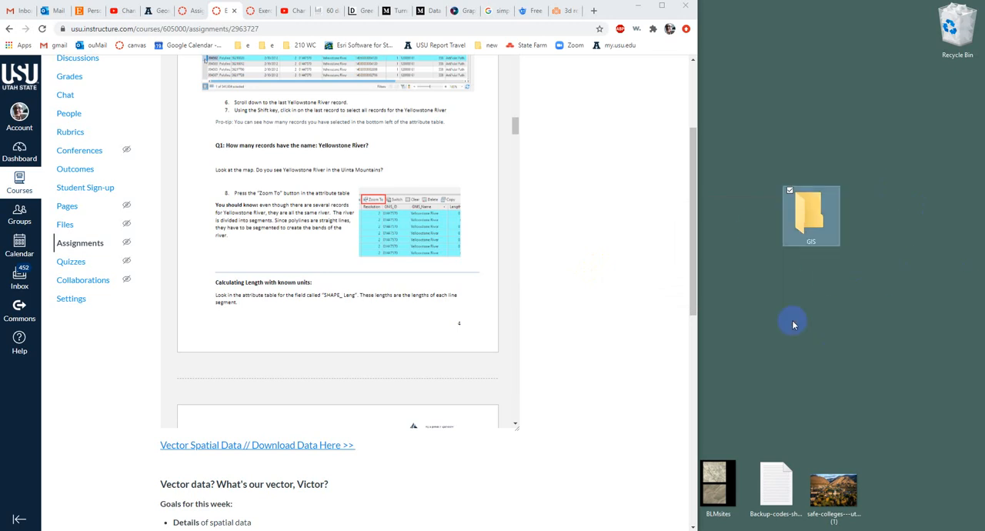
{"action": "mouse_move", "coordinate": [811, 220]}
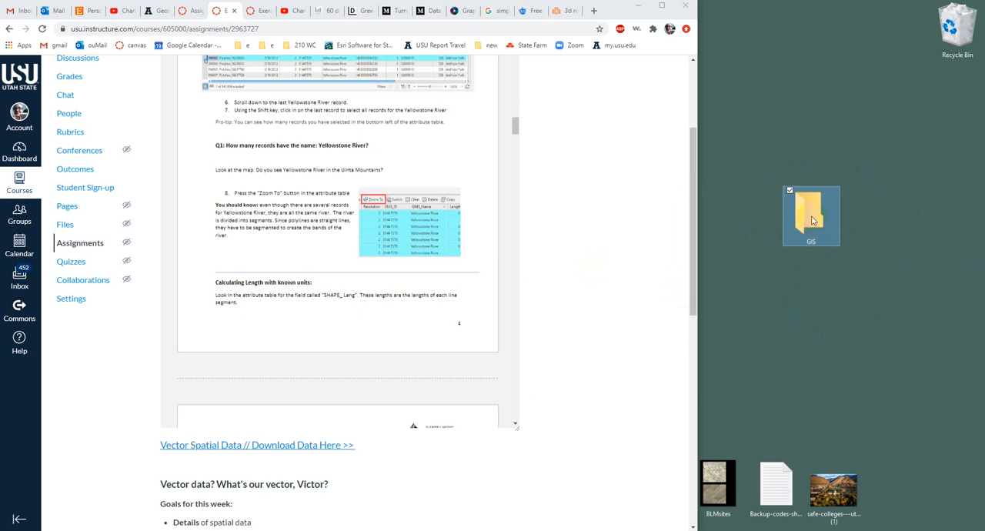
{"action": "double_click", "coordinate": [810, 215]}
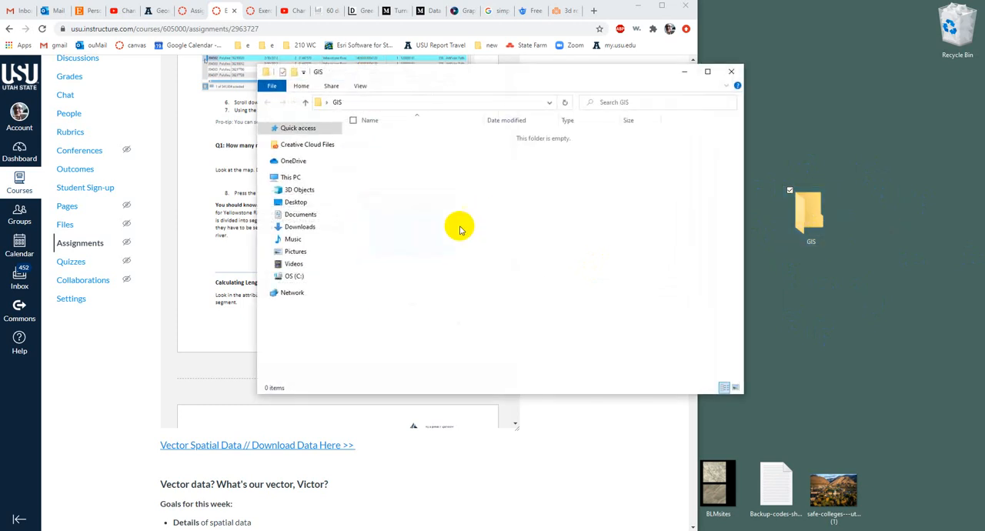
{"action": "right_click", "coordinate": [460, 229]}
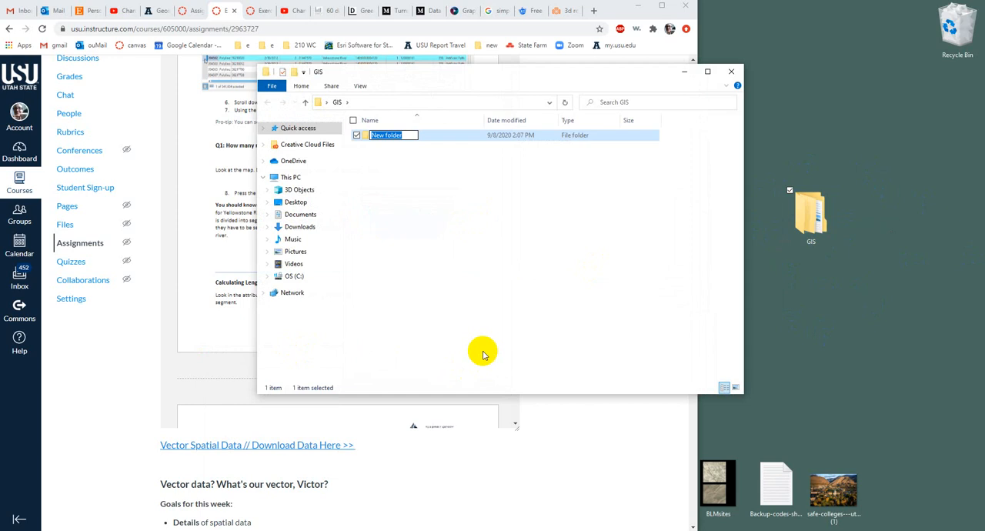
{"action": "type", "text": "Lab2"}
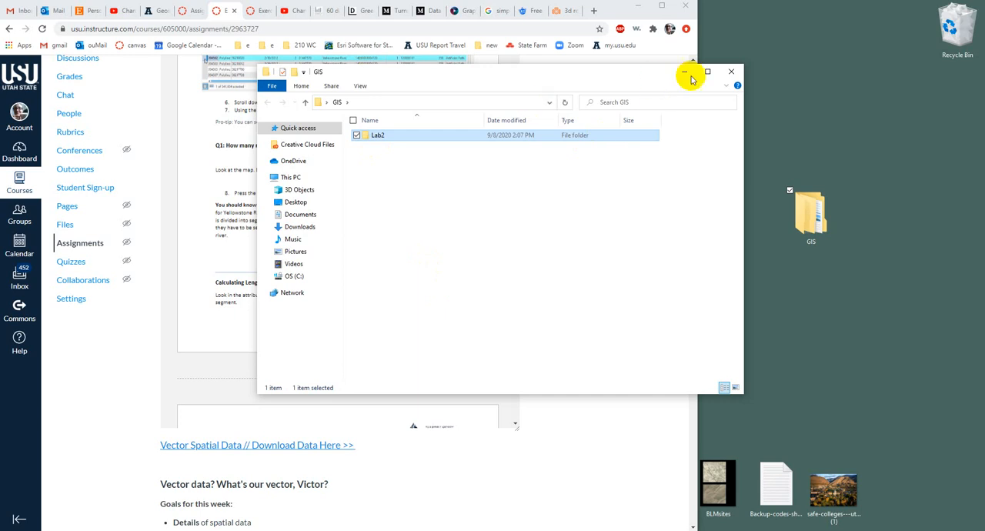
Minimize the GIS folder window and scroll to the Download Data link to get the Intro_Spatial_Data zip.
{"action": "left_click", "coordinate": [686, 70]}
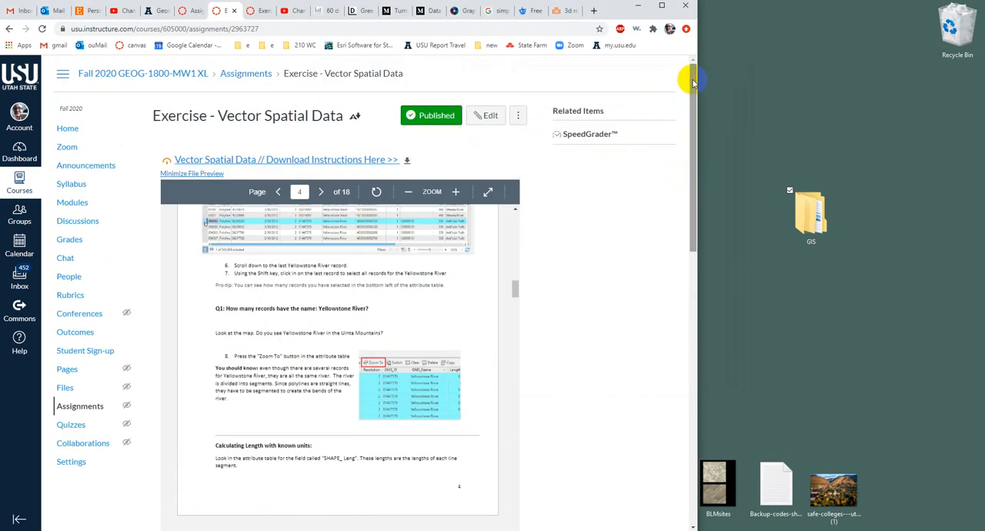
{"action": "scroll", "scroll_direction": "down", "scroll_amount": 3}
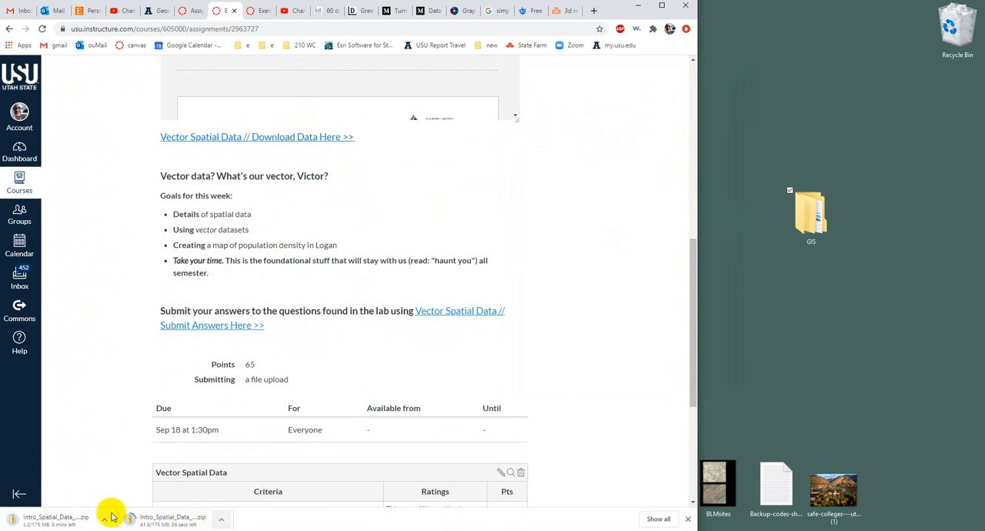
Show the Intro_Spatial_Data_Data_Vector zip in its folder, then return to Downloads.
{"action": "left_click", "coordinate": [222, 516]}
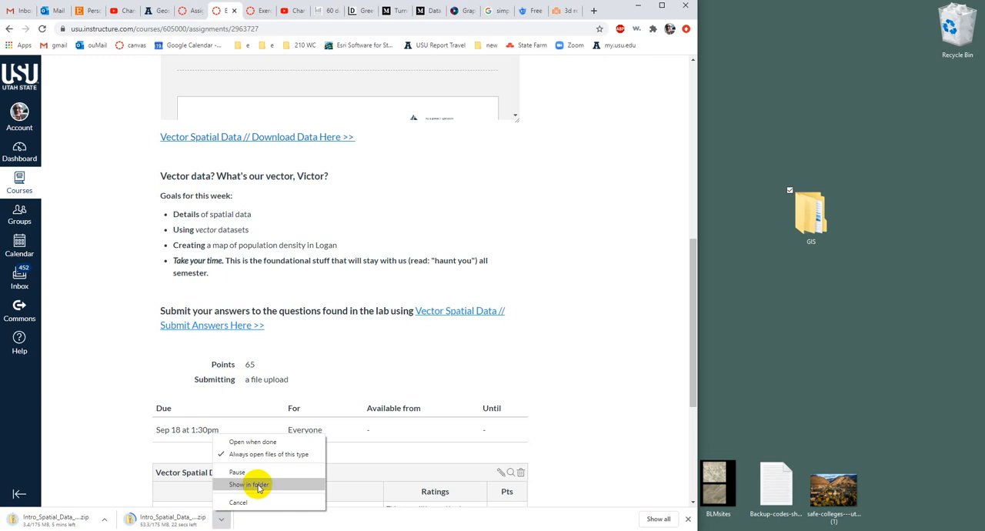
{"action": "left_click", "coordinate": [248, 483]}
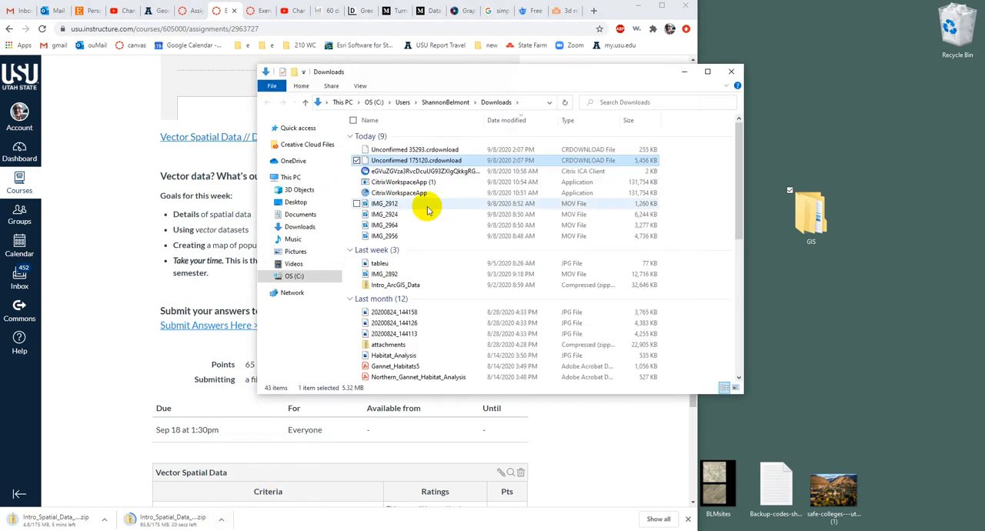
{"action": "mouse_move", "coordinate": [408, 160]}
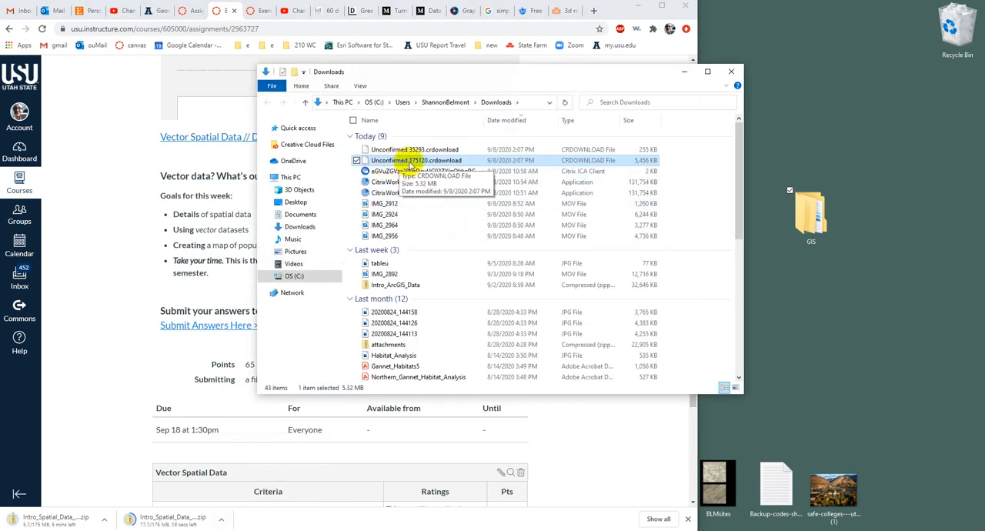
{"action": "mouse_move", "coordinate": [479, 226]}
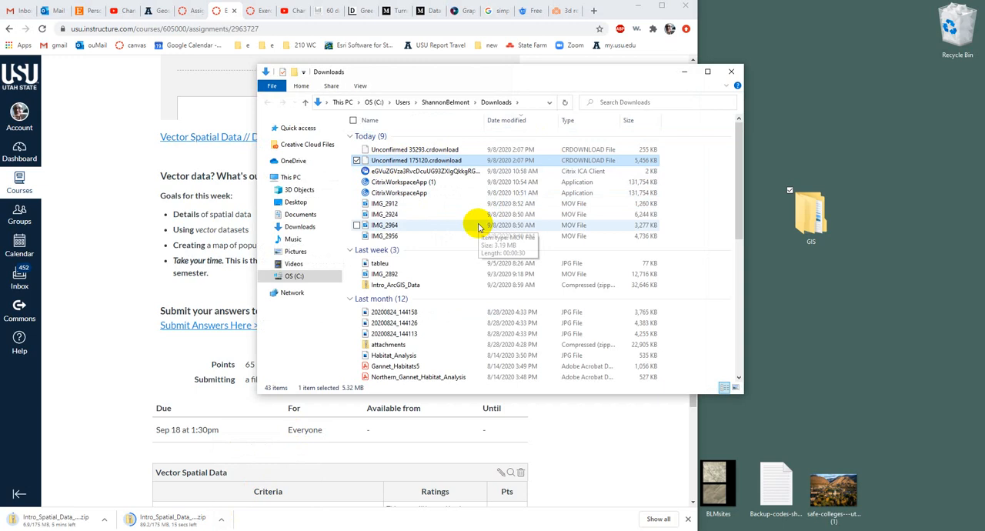
{"action": "mouse_move", "coordinate": [513, 410]}
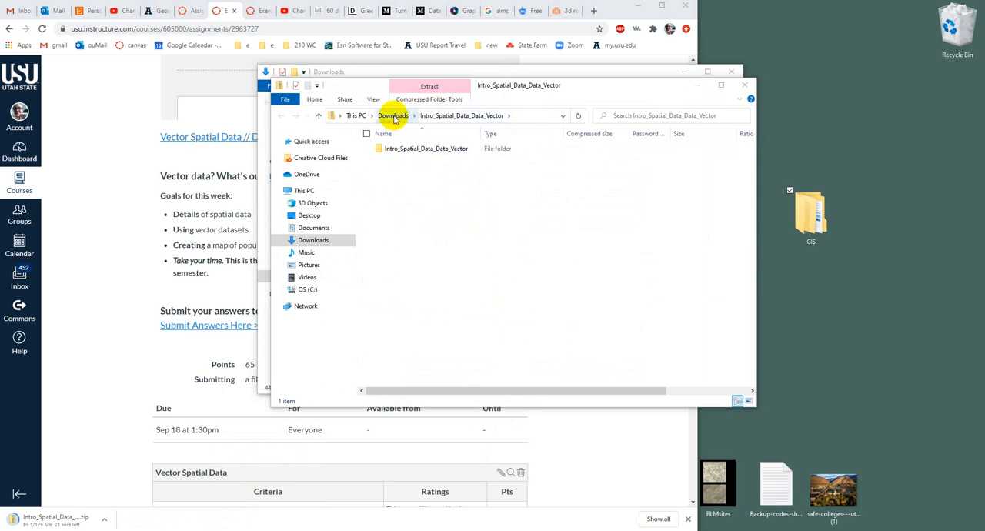
{"action": "left_click", "coordinate": [393, 116]}
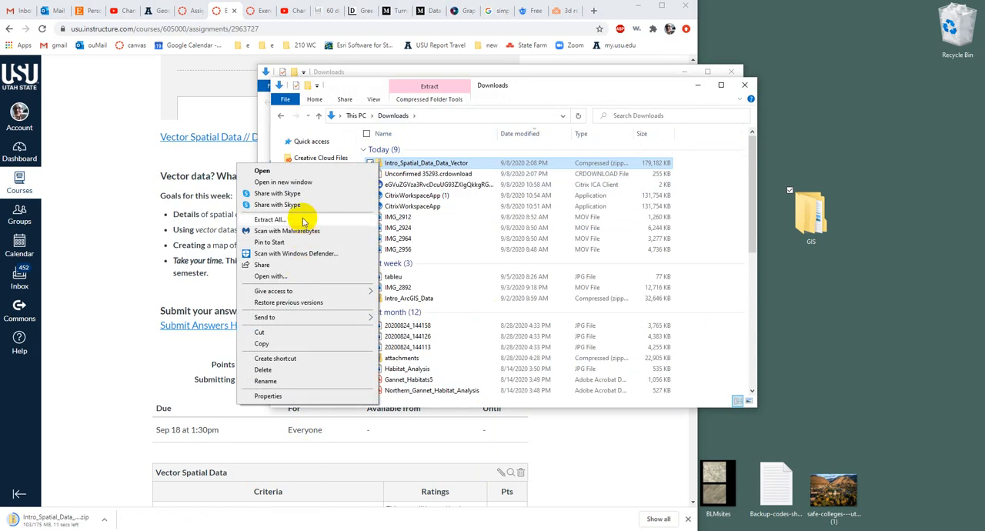
Extract the vector data zip with Desktop\GIS\Lab2 as the destination.
{"action": "left_click", "coordinate": [268, 220]}
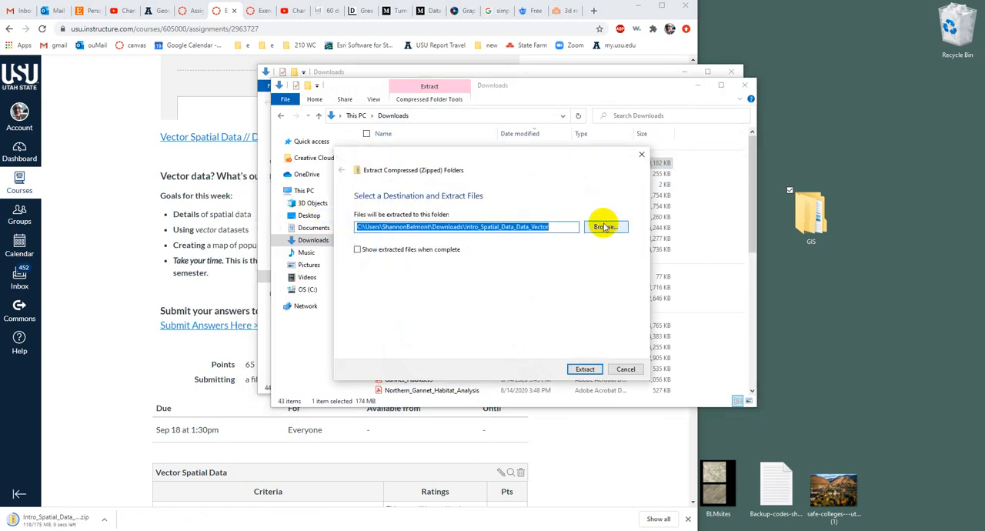
{"action": "left_click", "coordinate": [606, 226]}
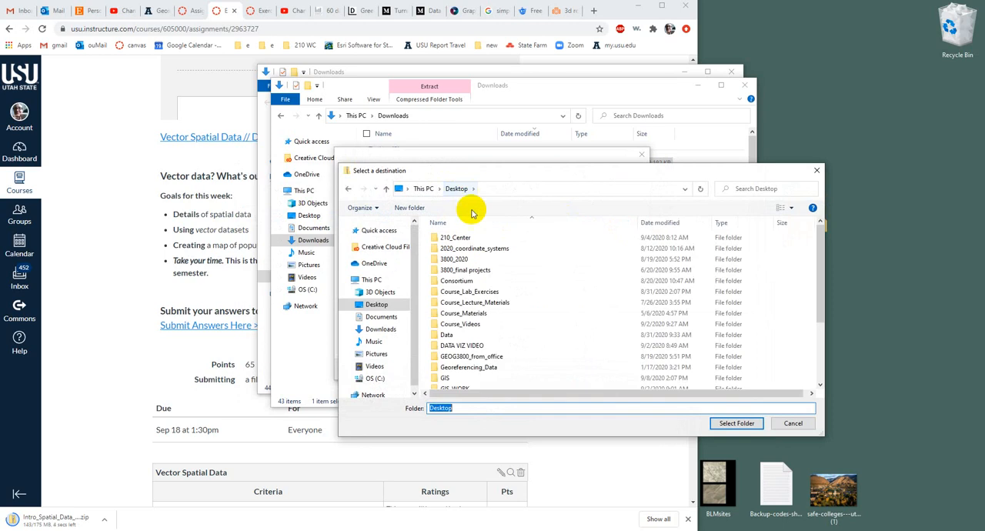
{"action": "double_click", "coordinate": [458, 367]}
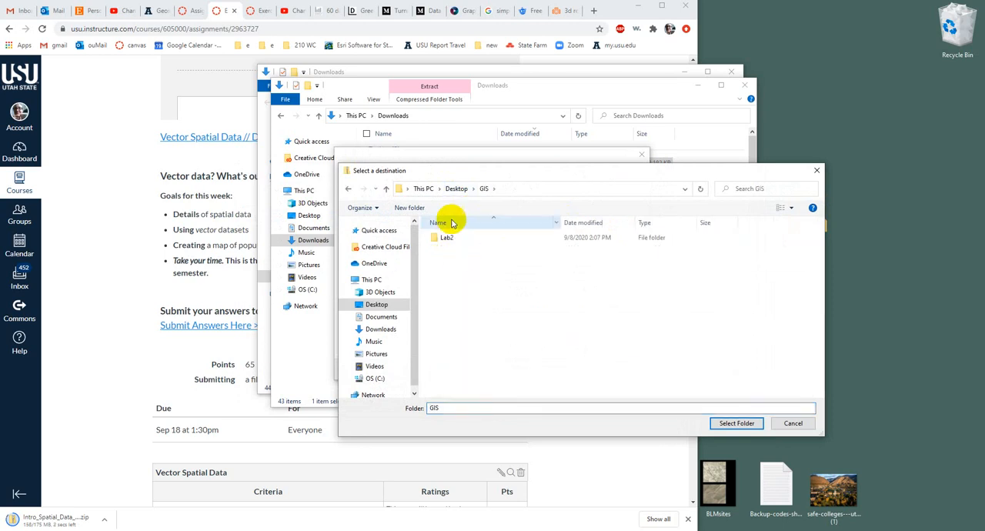
{"action": "double_click", "coordinate": [446, 237]}
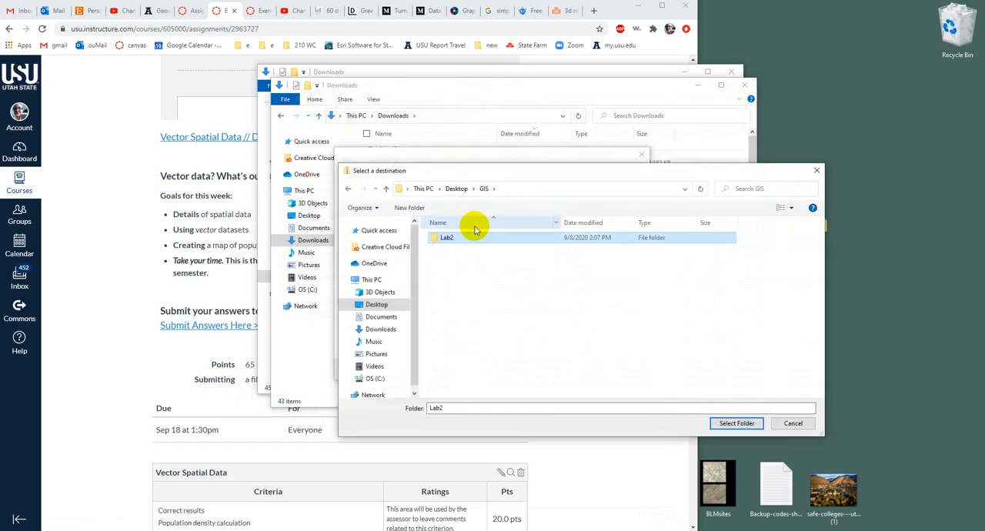
{"action": "left_click", "coordinate": [737, 423]}
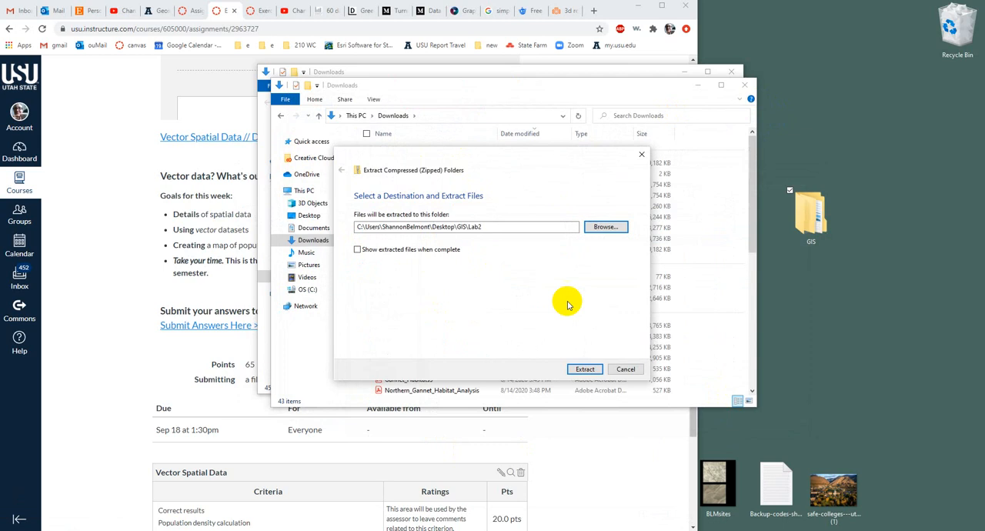
{"action": "left_click", "coordinate": [483, 226]}
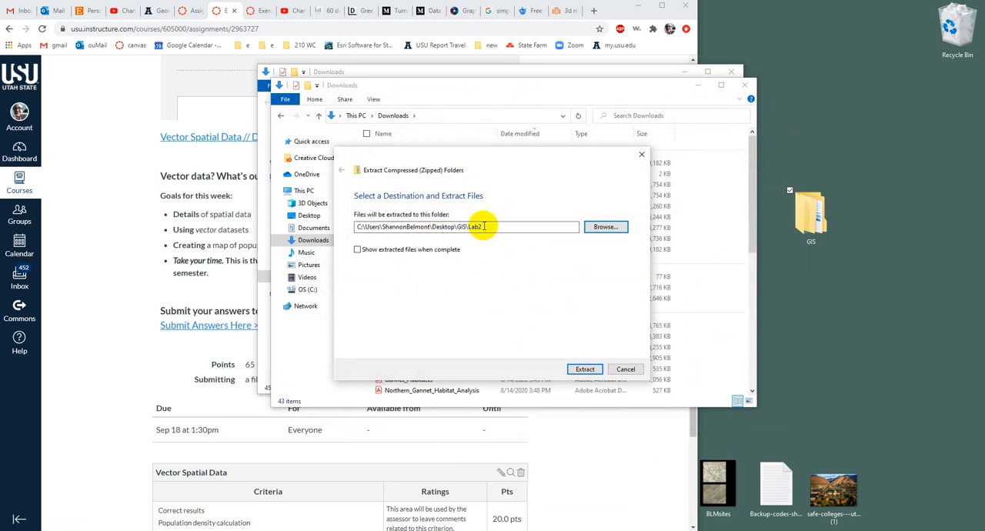
{"action": "left_click", "coordinate": [584, 369]}
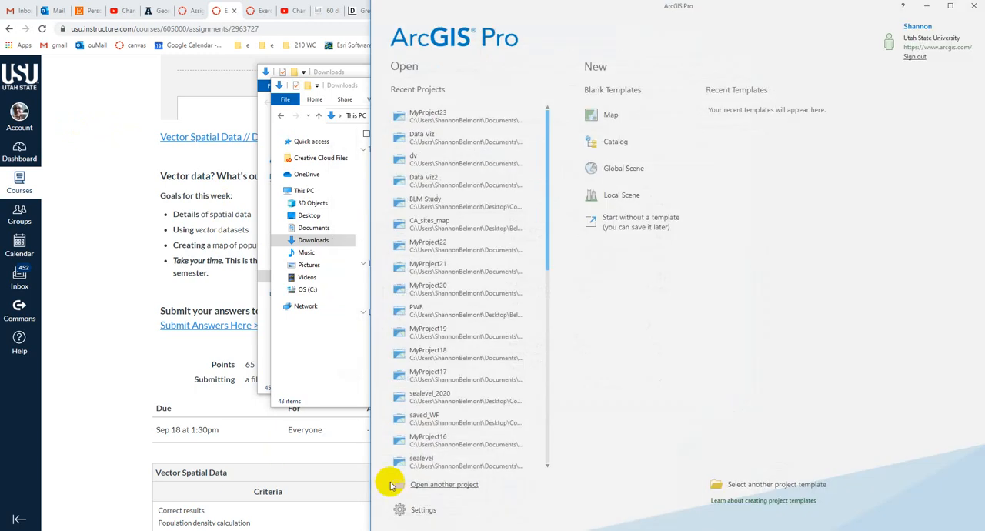
{"action": "mouse_move", "coordinate": [605, 111]}
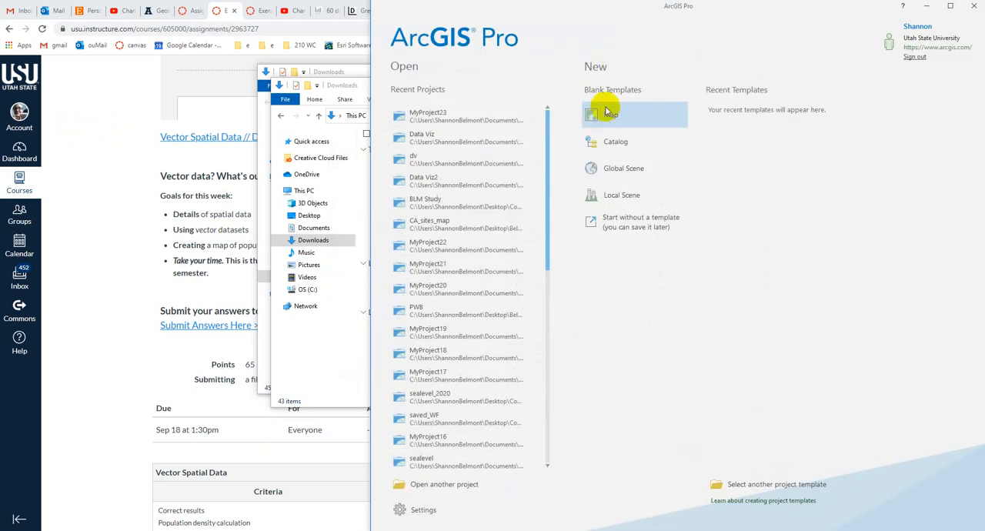
Create a blank Map project named Week2 located in Desktop\GIS\Lab2.
{"action": "left_click", "coordinate": [607, 115]}
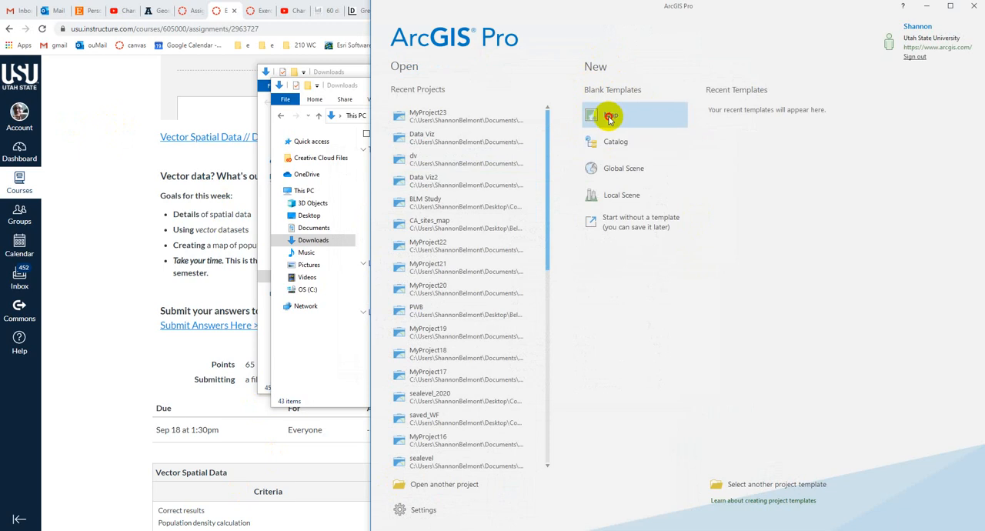
{"action": "left_click", "coordinate": [609, 115]}
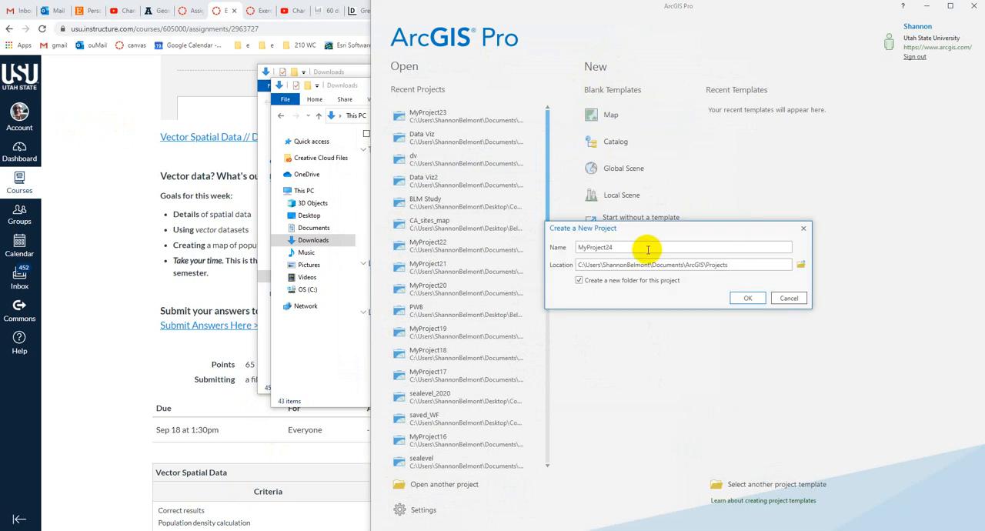
{"action": "type", "text": "W"}
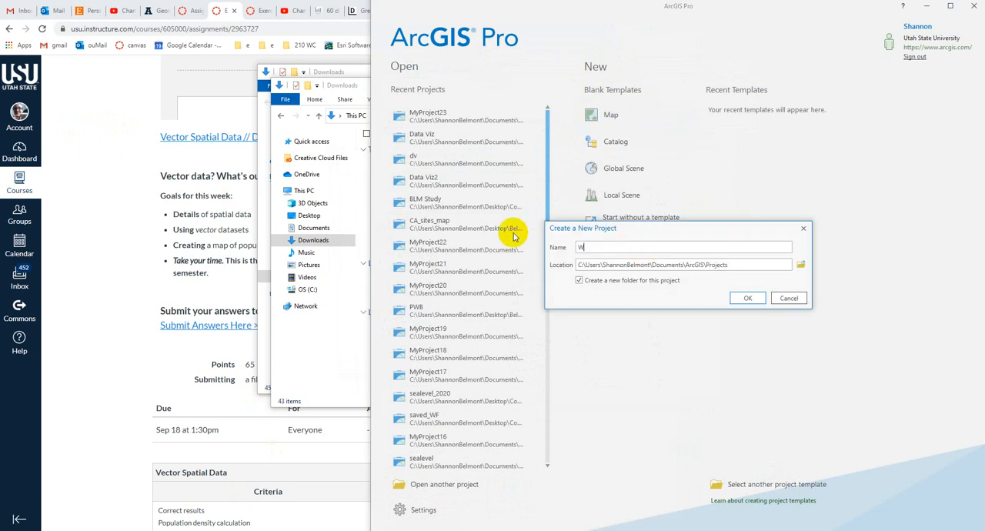
{"action": "type", "text": "eek2"}
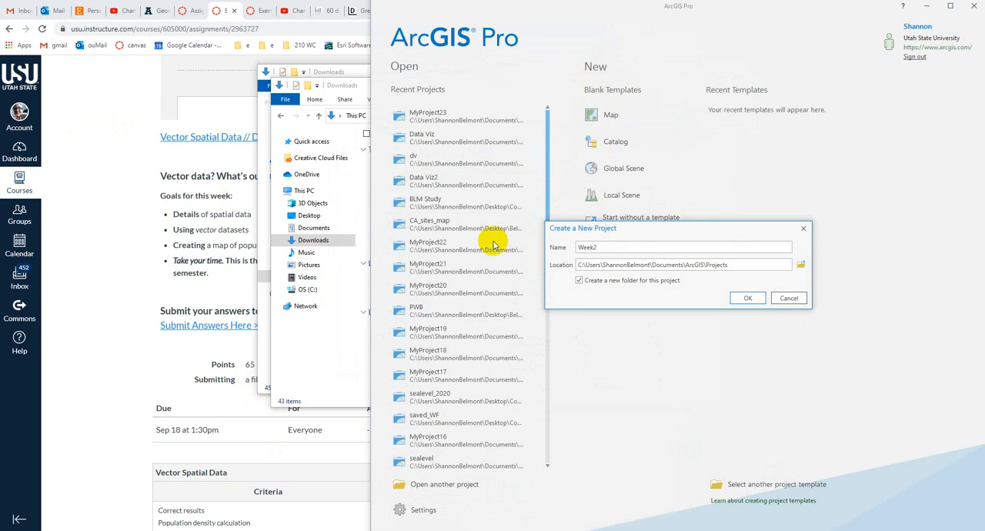
{"action": "left_click", "coordinate": [801, 264]}
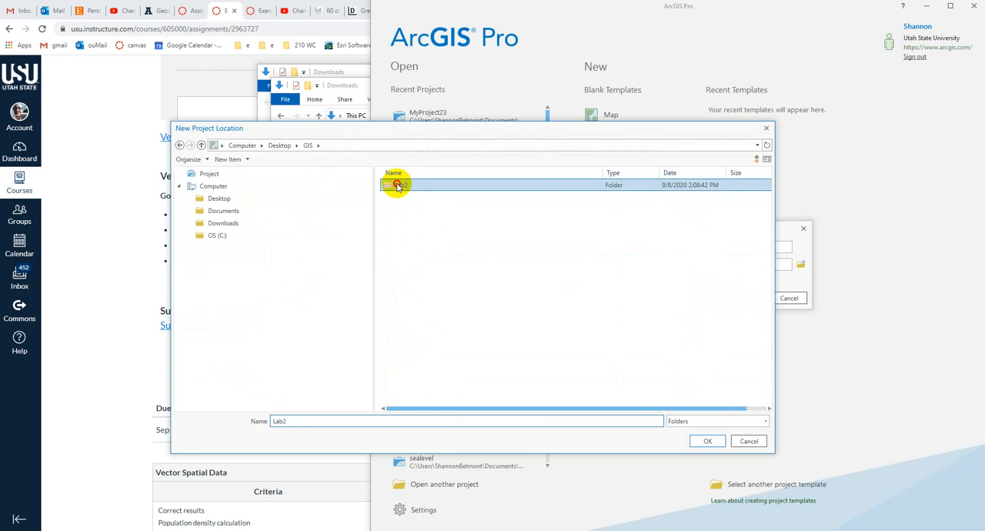
{"action": "left_click", "coordinate": [707, 441]}
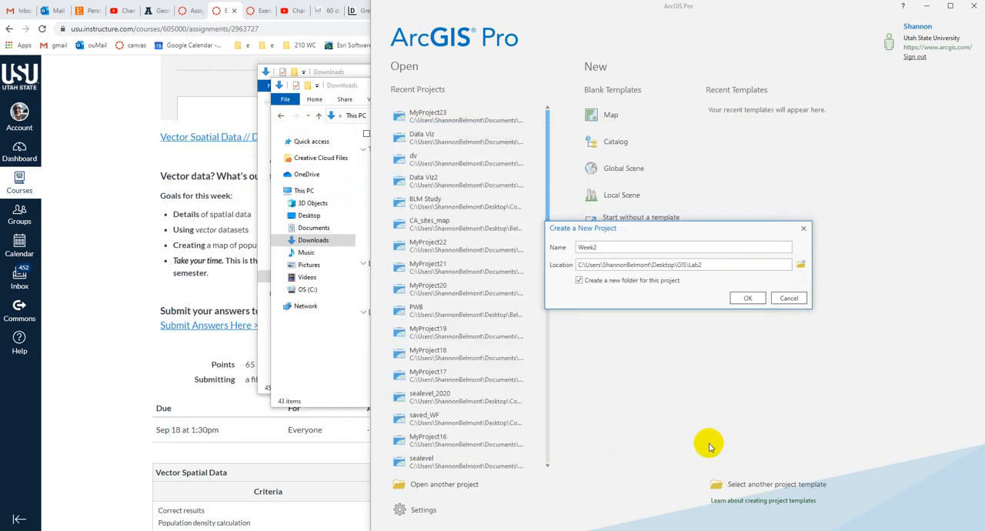
{"action": "left_click", "coordinate": [747, 298]}
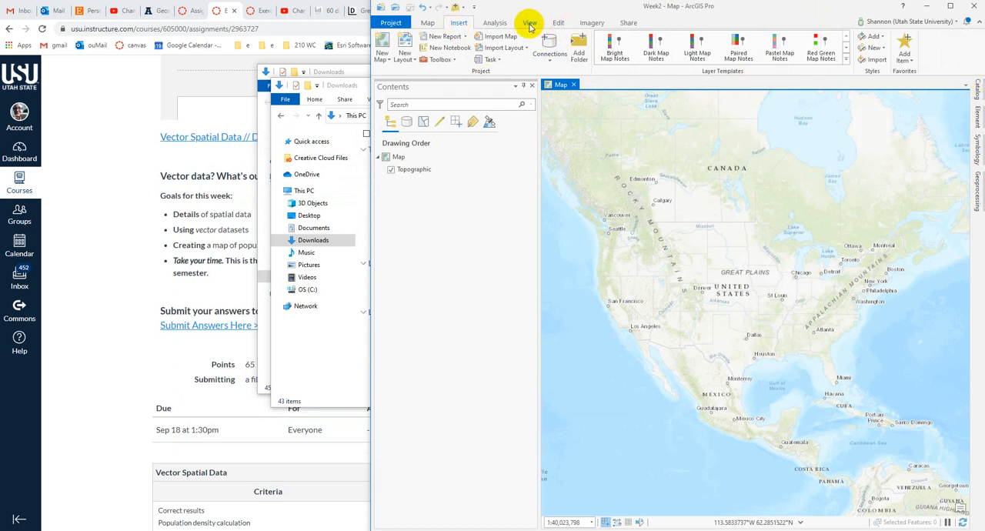
Show the Catalog pane from the View tab in the Week2 project.
{"action": "left_click", "coordinate": [529, 22]}
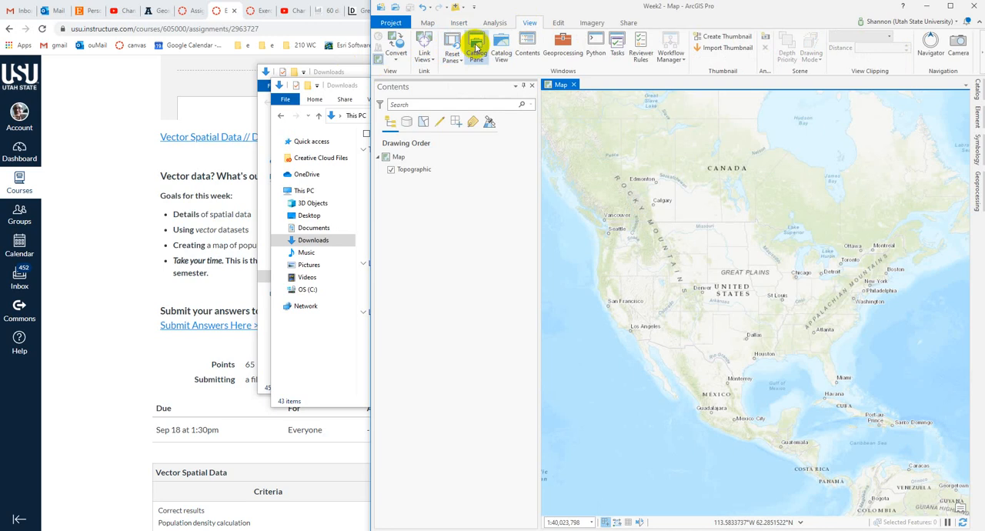
{"action": "left_click", "coordinate": [477, 47]}
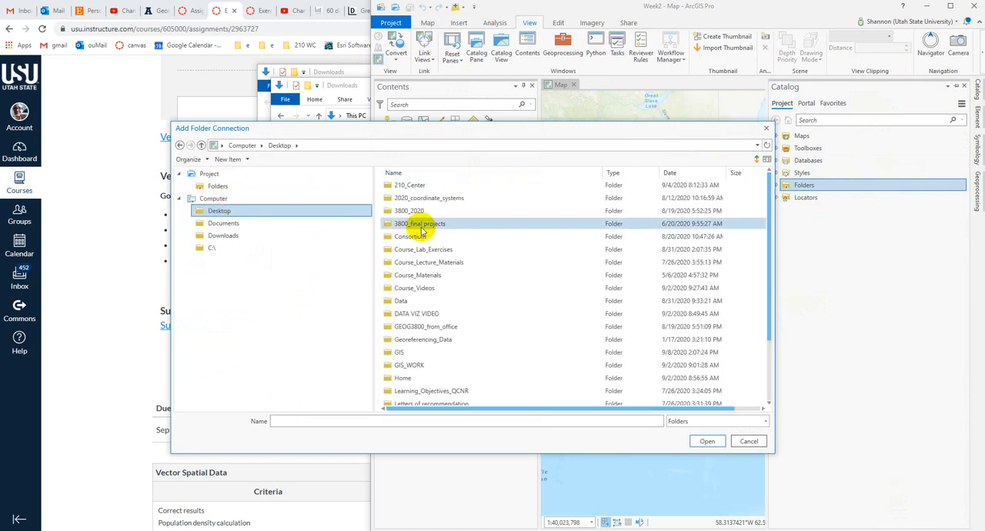
Add Desktop\GIS\Lab2 as a folder connection.
{"action": "left_click", "coordinate": [398, 352]}
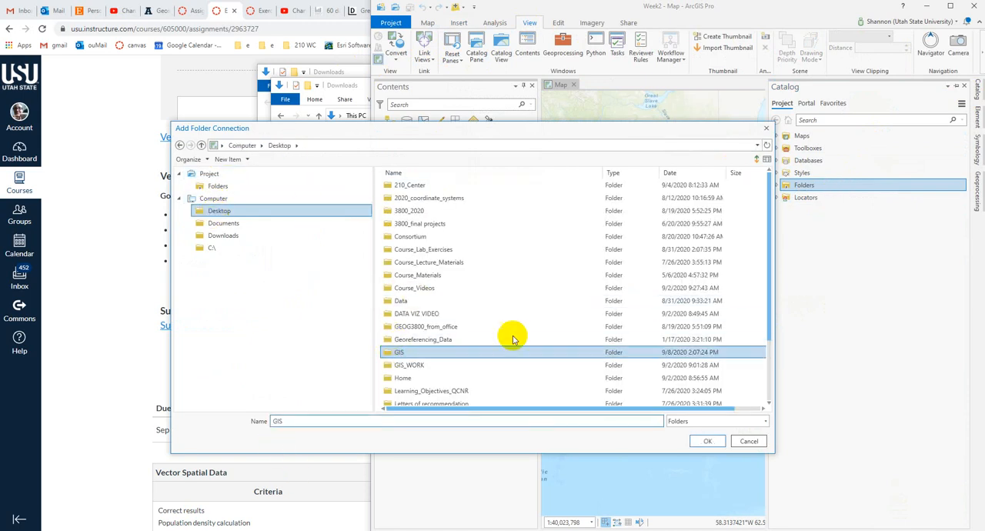
{"action": "double_click", "coordinate": [399, 352]}
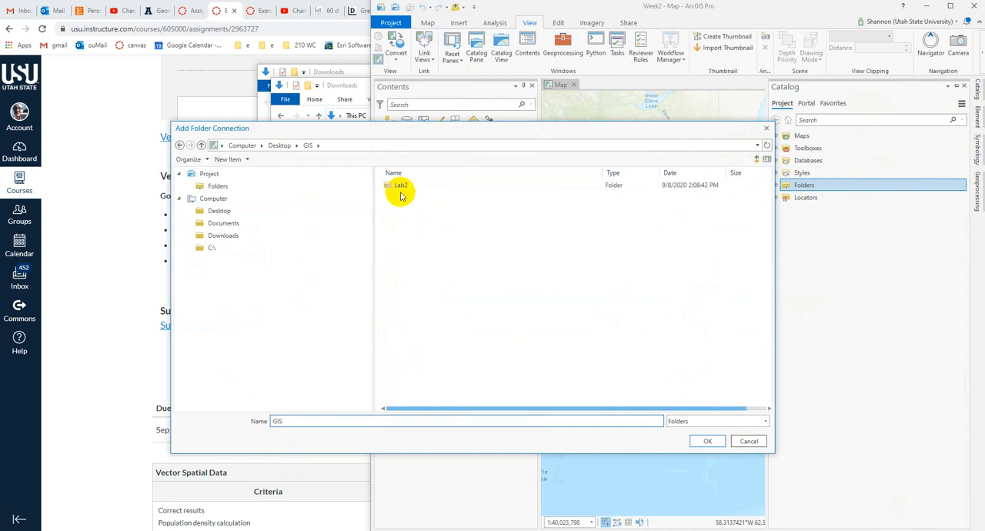
{"action": "left_click", "coordinate": [401, 184]}
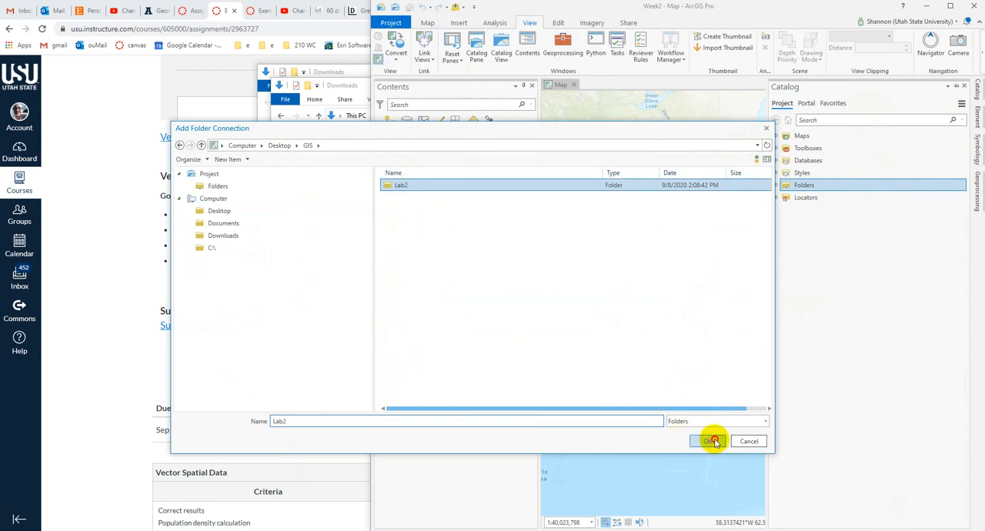
{"action": "left_click", "coordinate": [708, 441]}
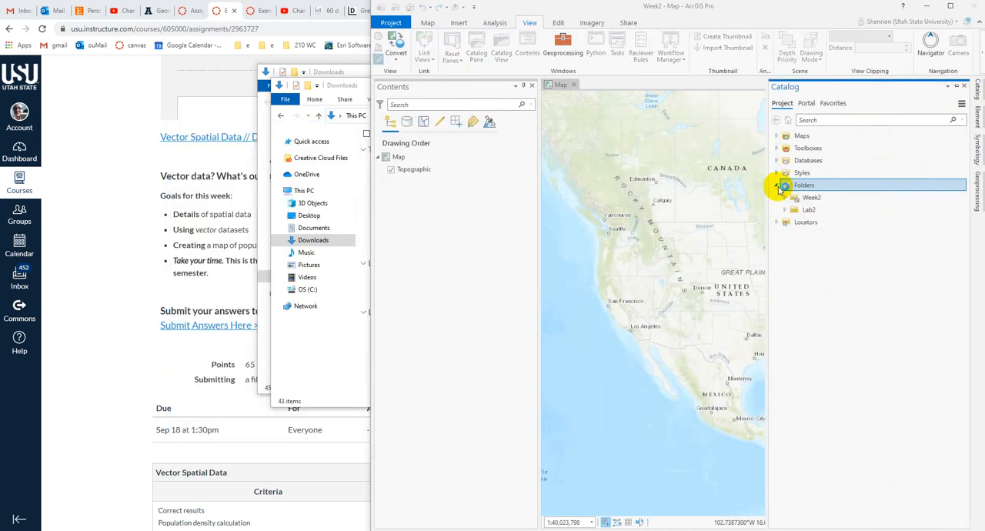
Expand Lab2 and Intro_Spatial_Data_Data_Vector, then select the CensusBlocks2010 shapefile.
{"action": "left_click", "coordinate": [784, 210]}
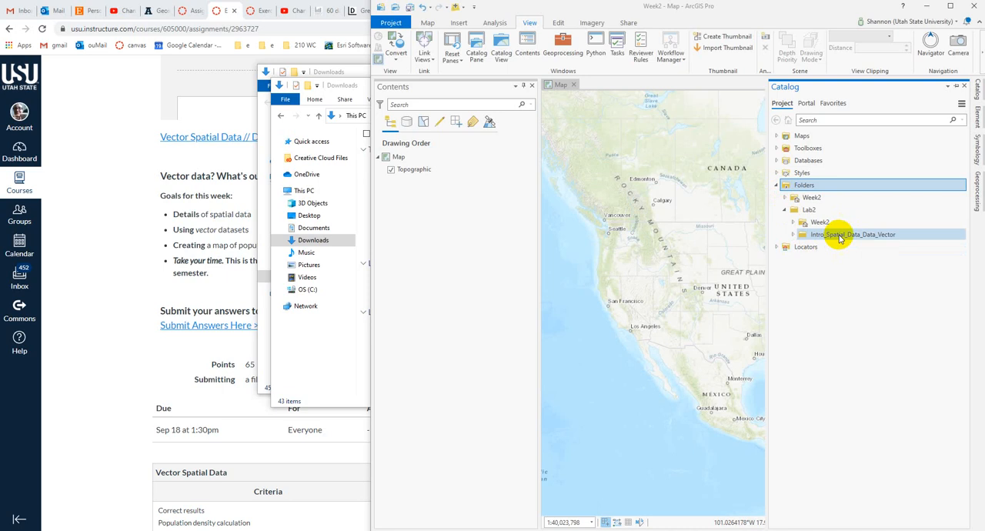
{"action": "mouse_move", "coordinate": [867, 240]}
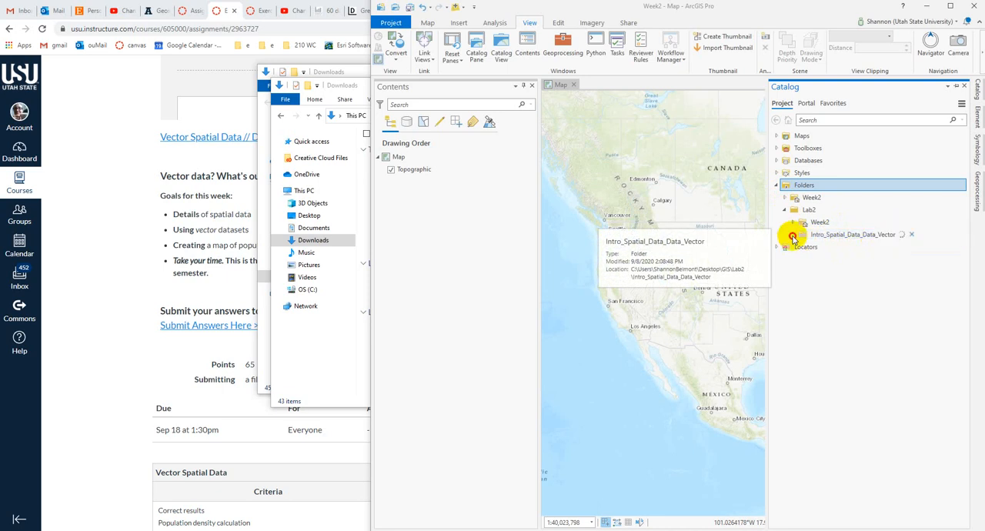
{"action": "left_click", "coordinate": [794, 233]}
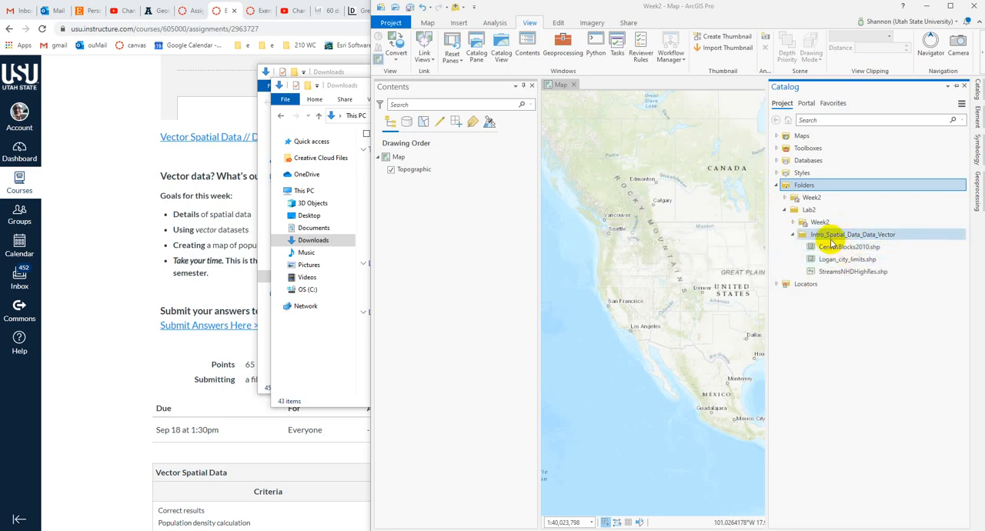
{"action": "mouse_move", "coordinate": [857, 271]}
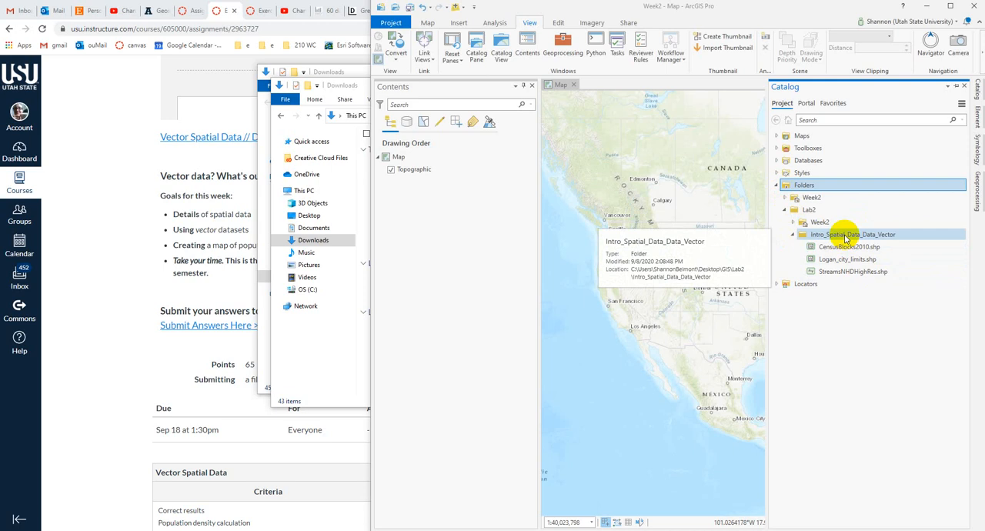
{"action": "left_click", "coordinate": [856, 246]}
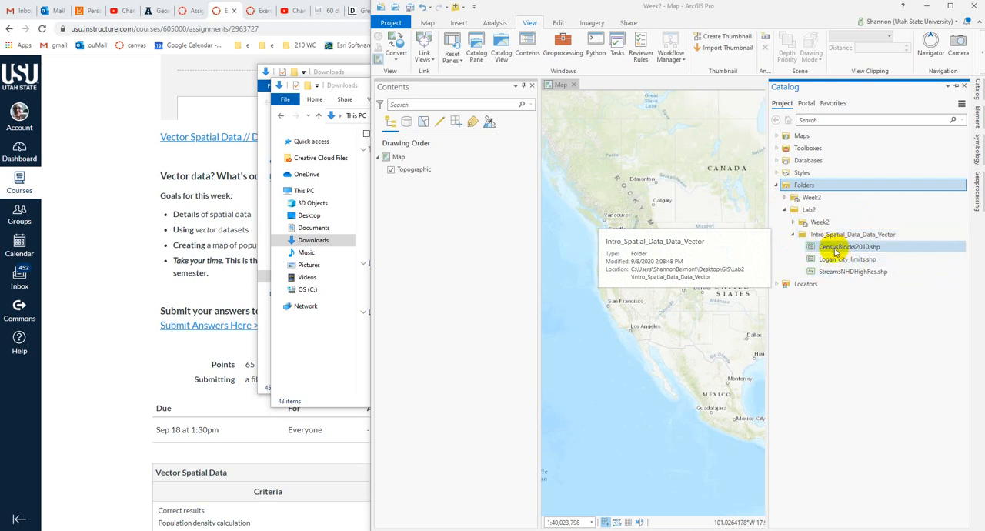